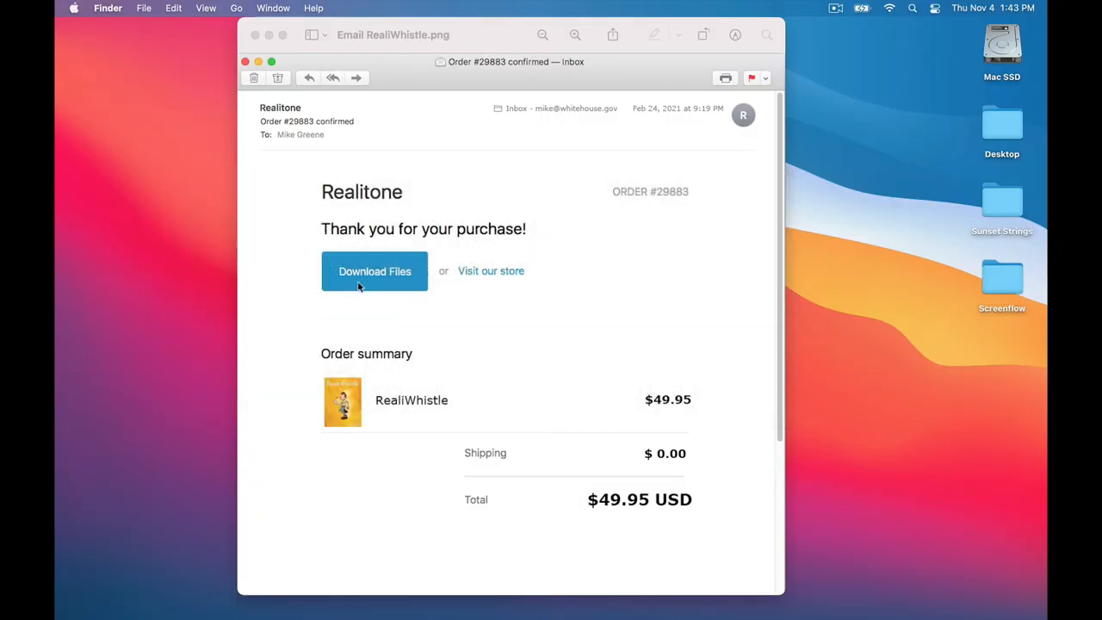
{"action": "mouse_move", "coordinate": [374, 284]}
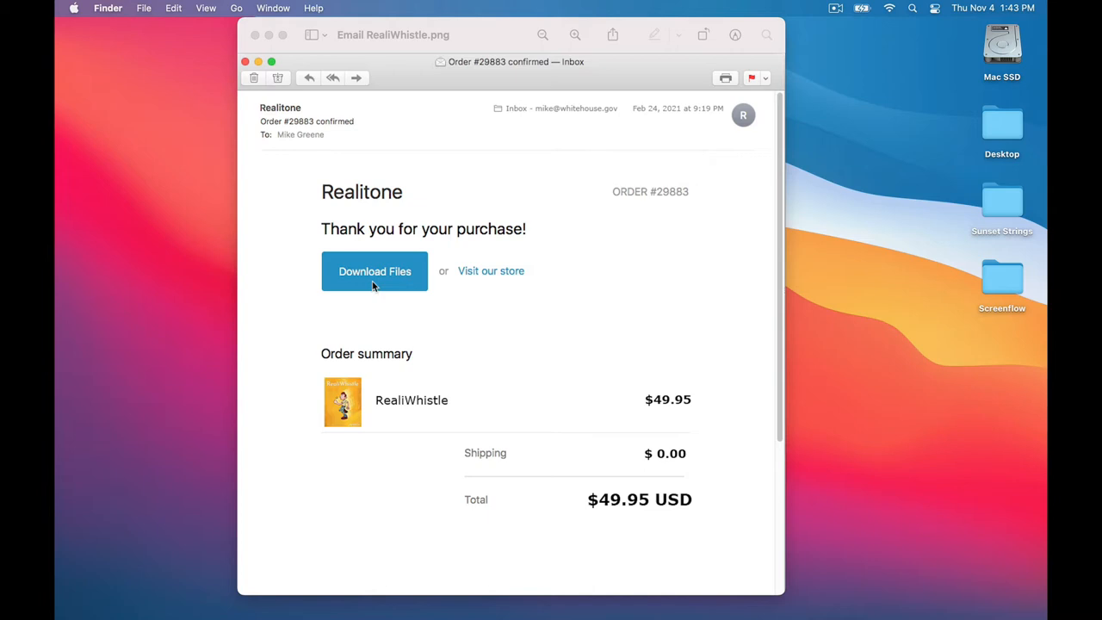
Download the purchased RealiWhistle installation files in Safari.
{"action": "left_click", "coordinate": [375, 272]}
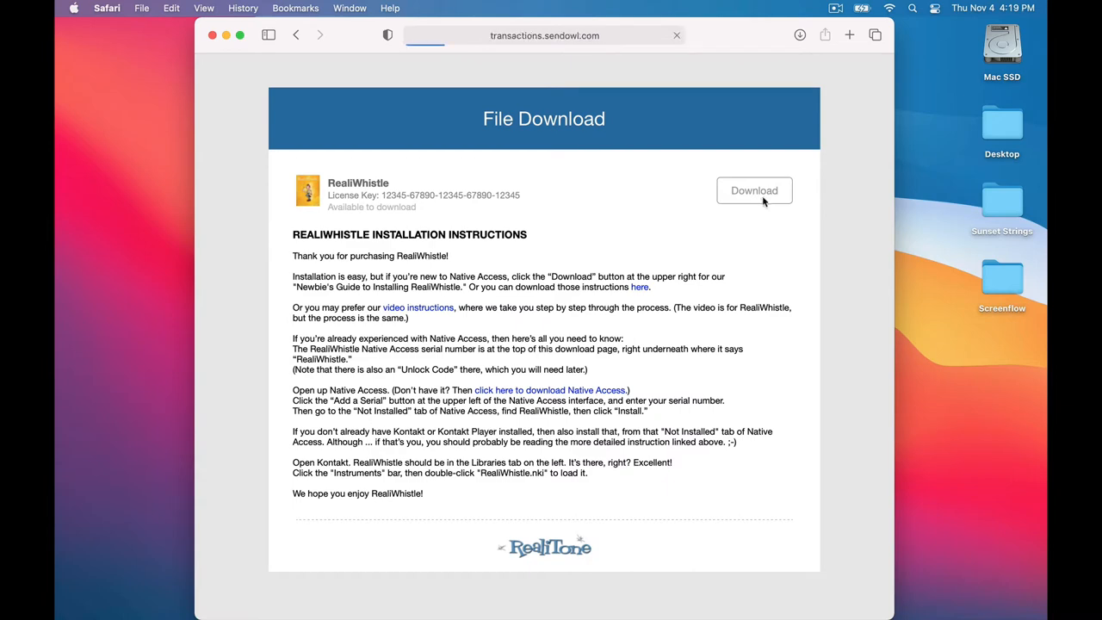
{"action": "left_click", "coordinate": [754, 189]}
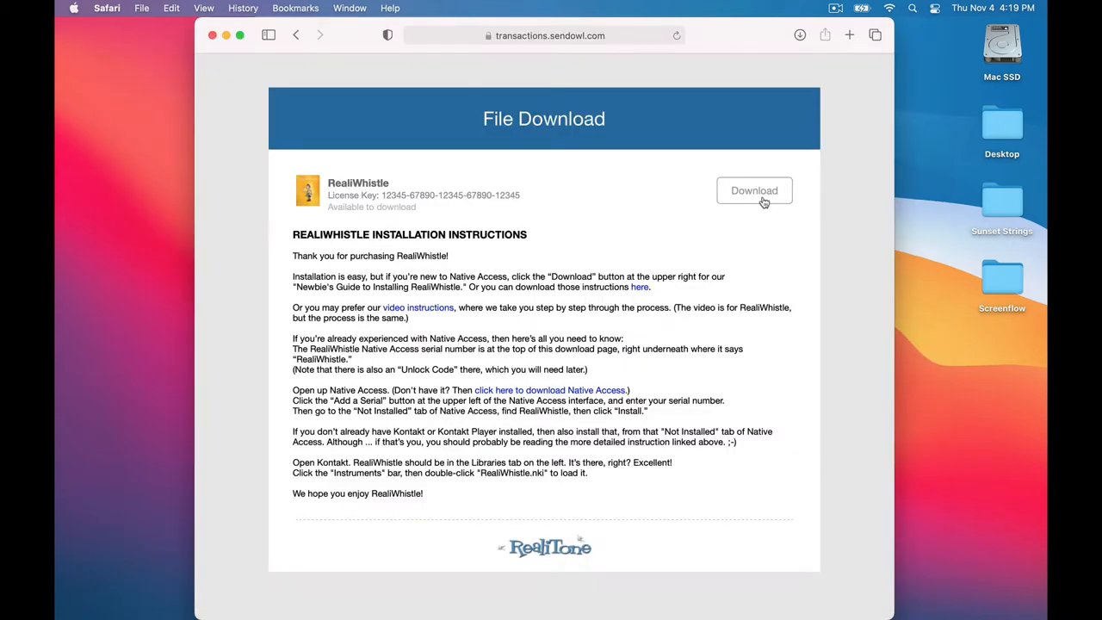
{"action": "mouse_move", "coordinate": [437, 313]}
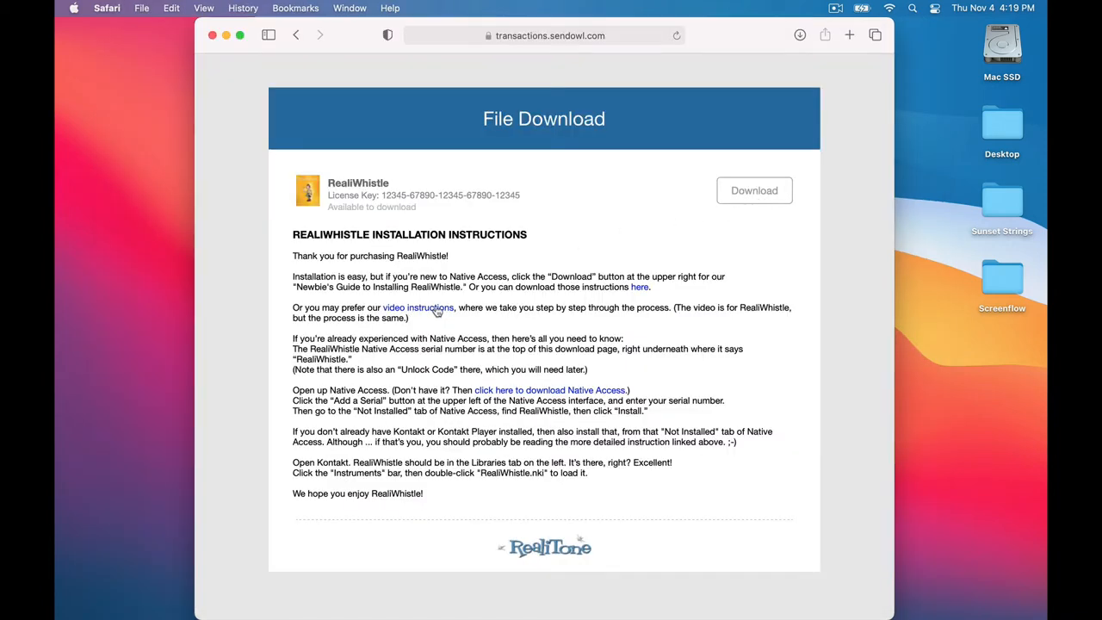
{"action": "mouse_move", "coordinate": [431, 317]}
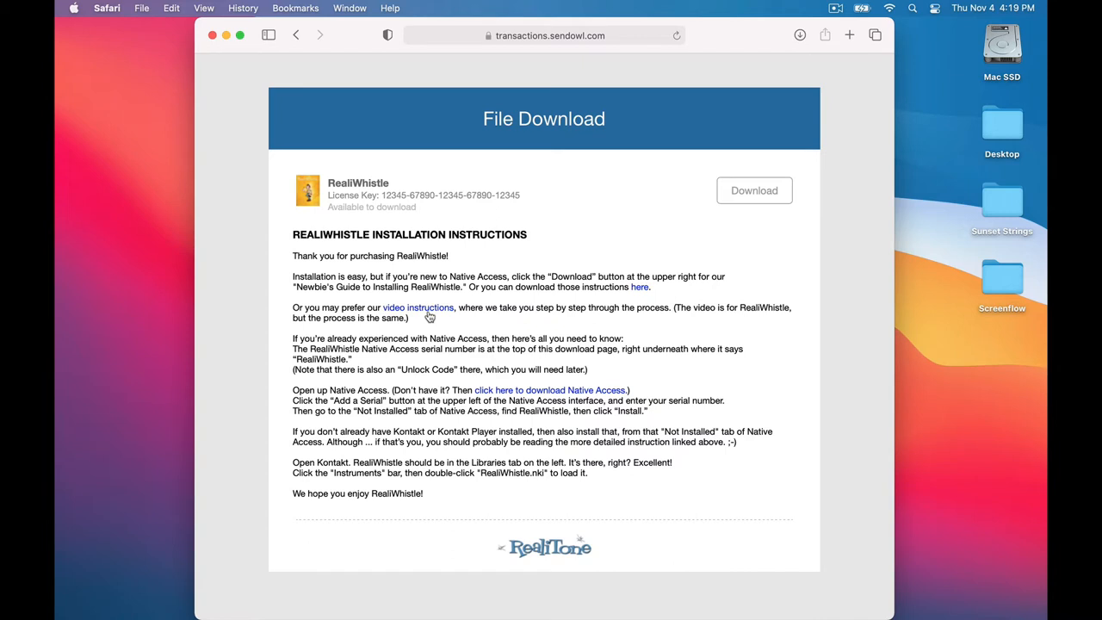
{"action": "left_click", "coordinate": [566, 389]}
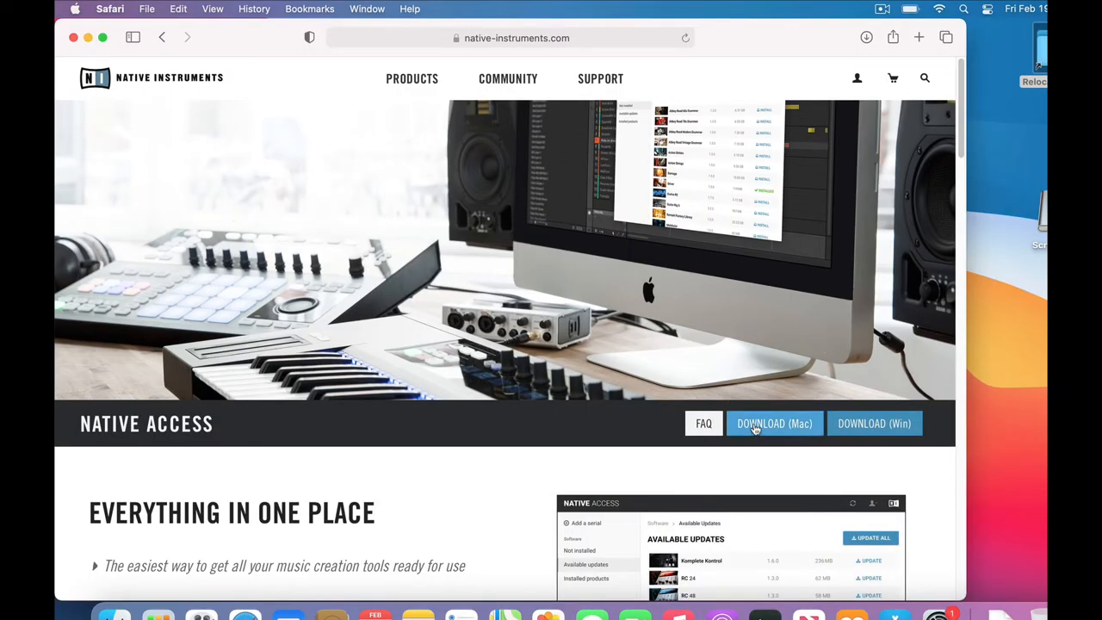
Download the Native Access installer for Mac and open the .dmg.
{"action": "left_click", "coordinate": [775, 423]}
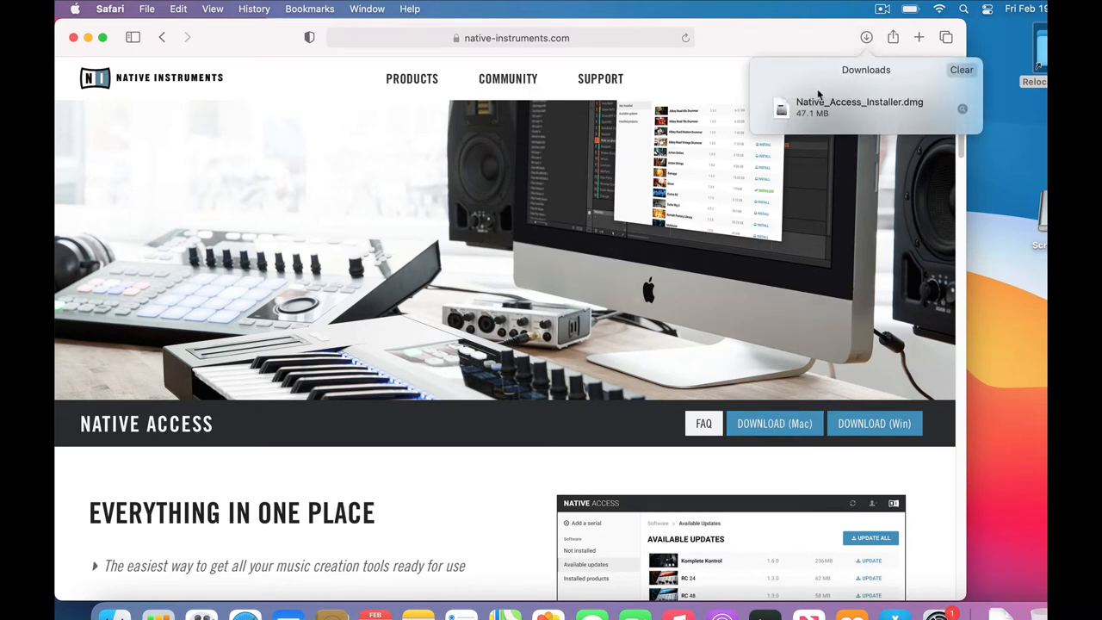
{"action": "double_click", "coordinate": [853, 101]}
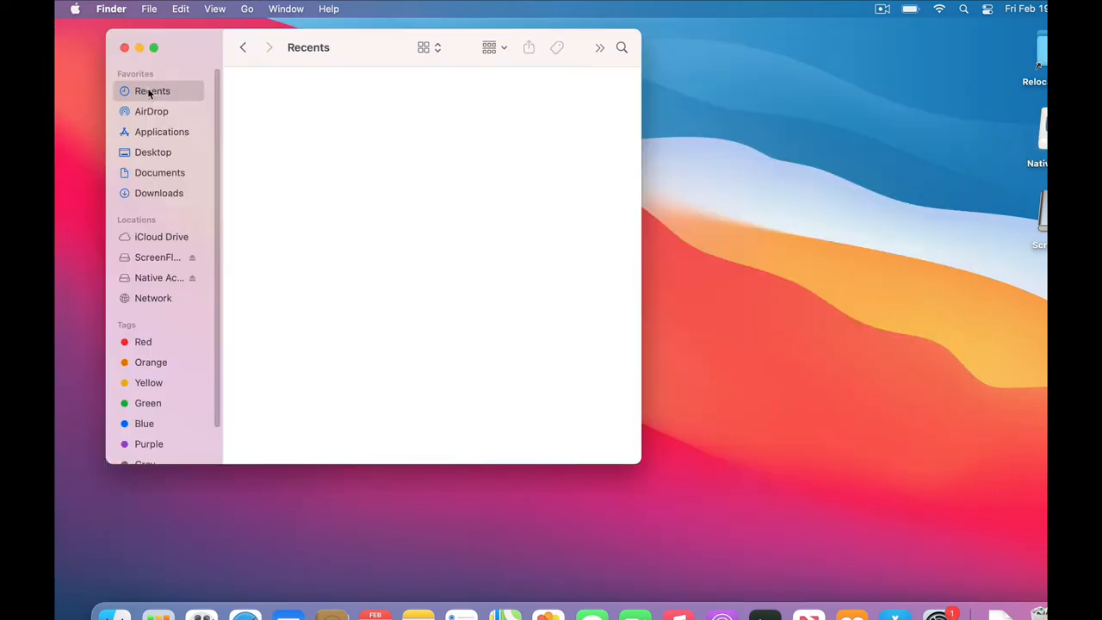
Launch Native Access from Finder's Applications folder.
{"action": "left_click", "coordinate": [161, 131]}
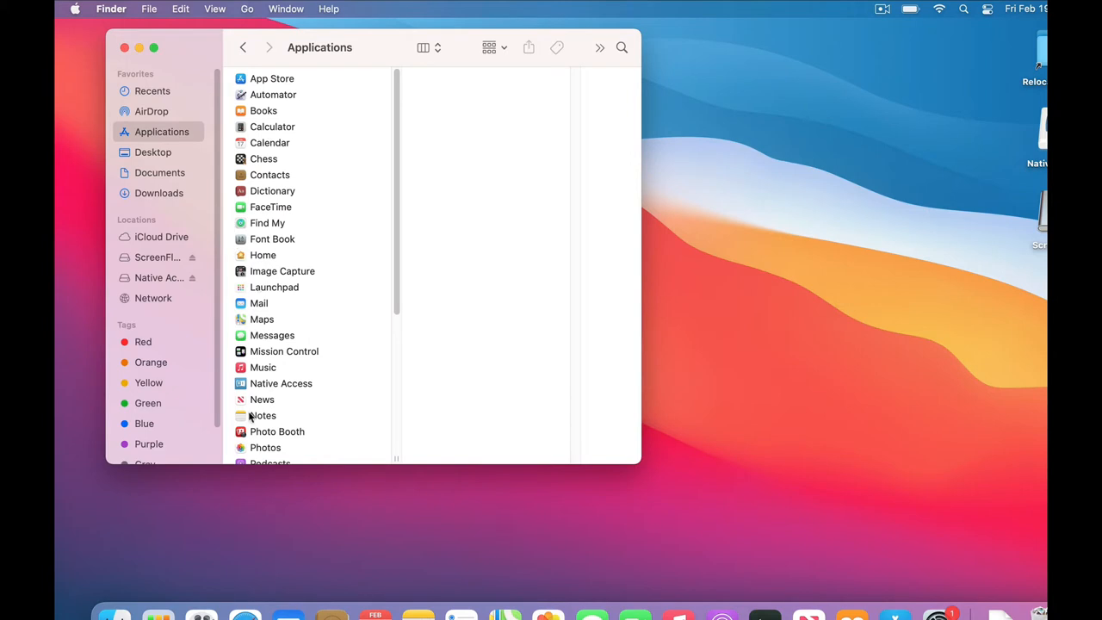
{"action": "left_click", "coordinate": [281, 382]}
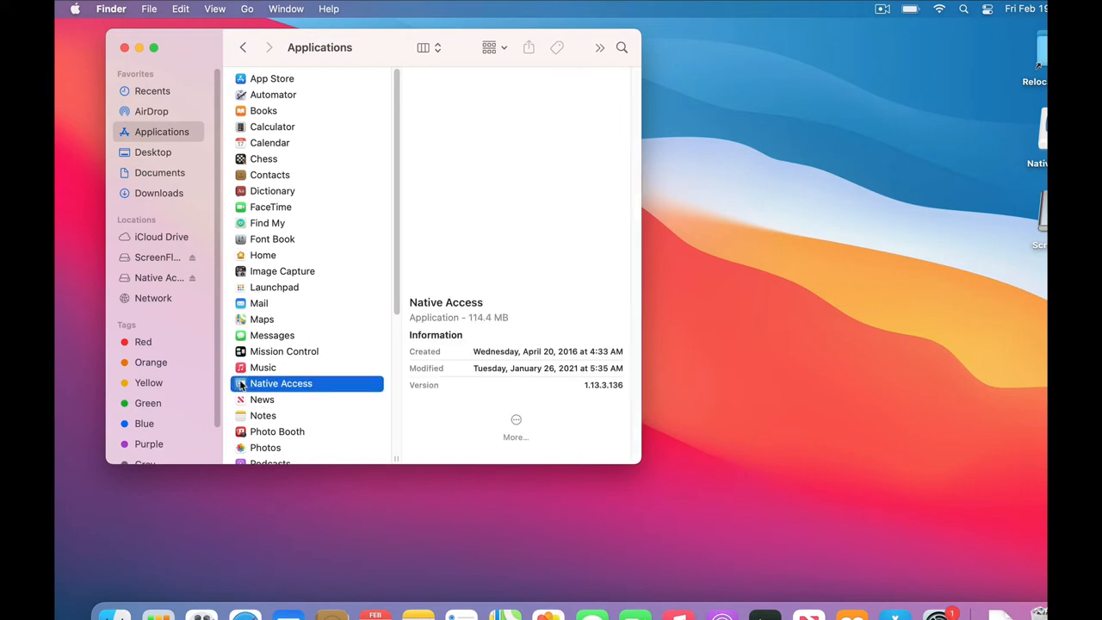
{"action": "double_click", "coordinate": [281, 382]}
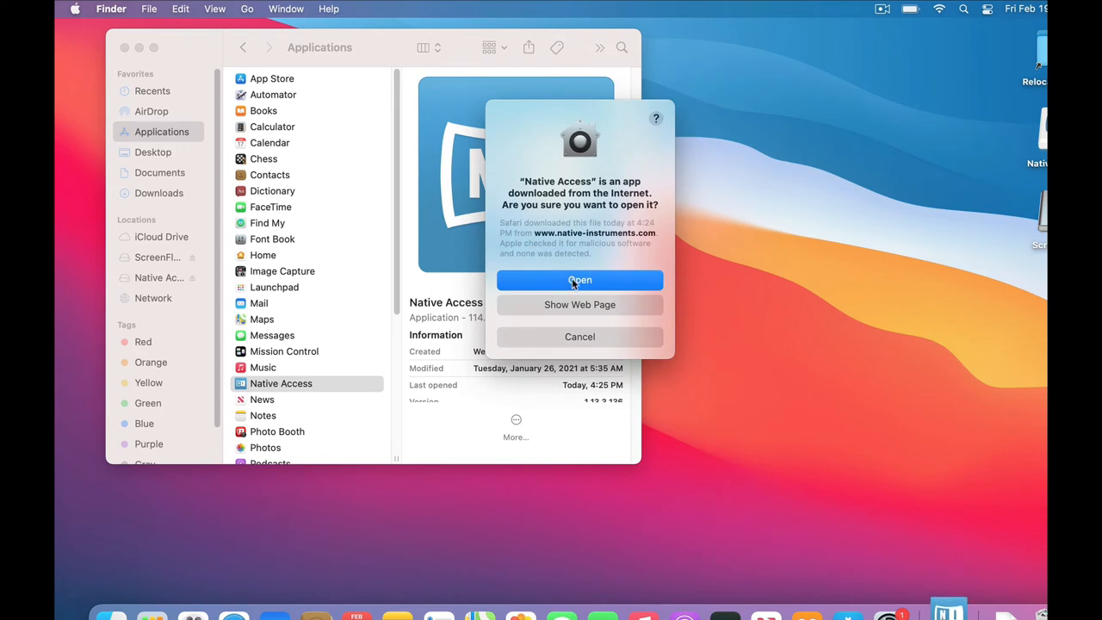
Confirm opening the app and authorize the helper tool install with the password.
{"action": "left_click", "coordinate": [578, 279]}
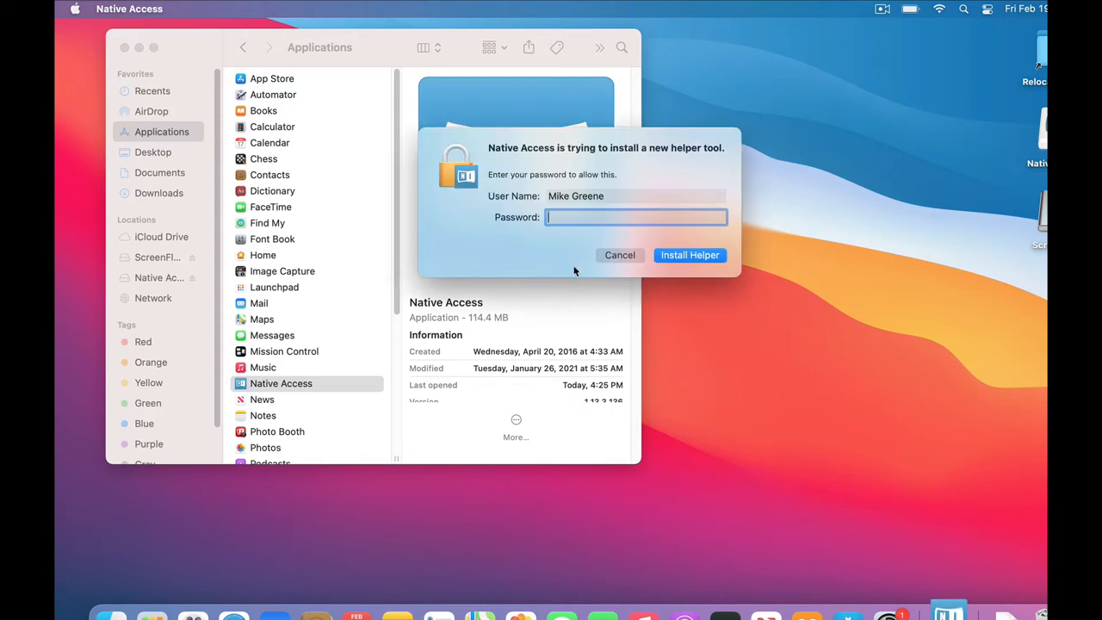
{"action": "type", "text": "••••••"}
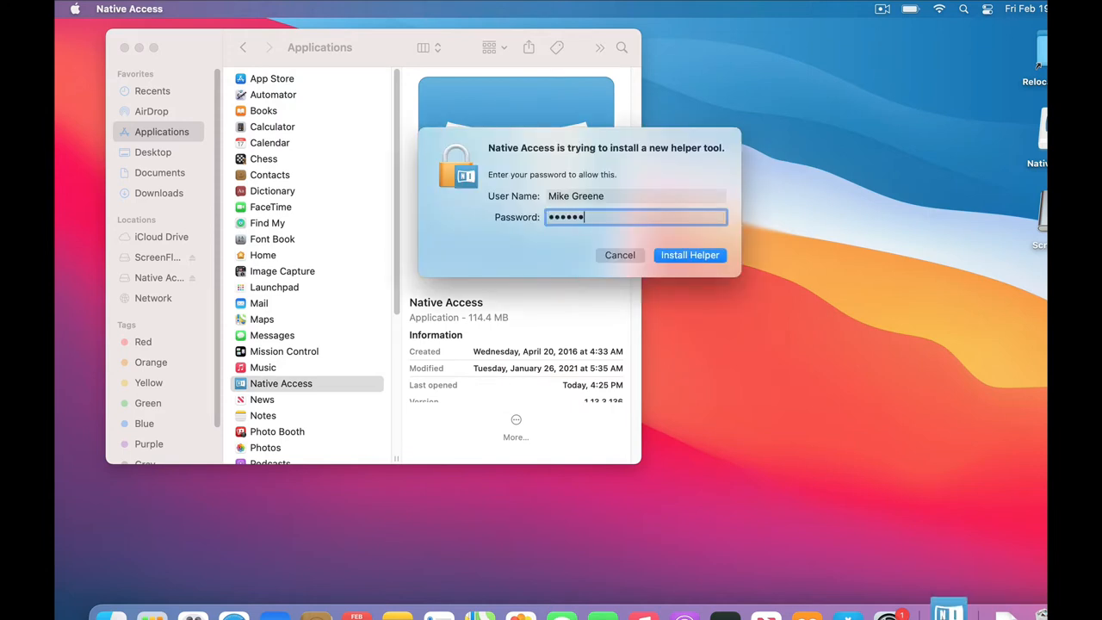
{"action": "left_click", "coordinate": [688, 255]}
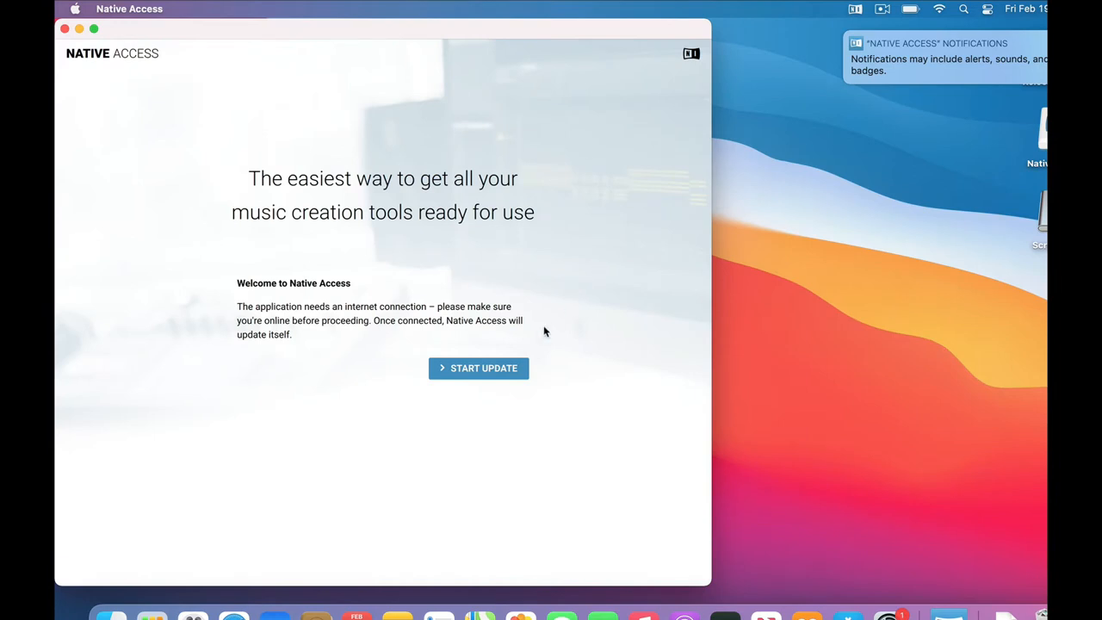
{"action": "left_click", "coordinate": [479, 369]}
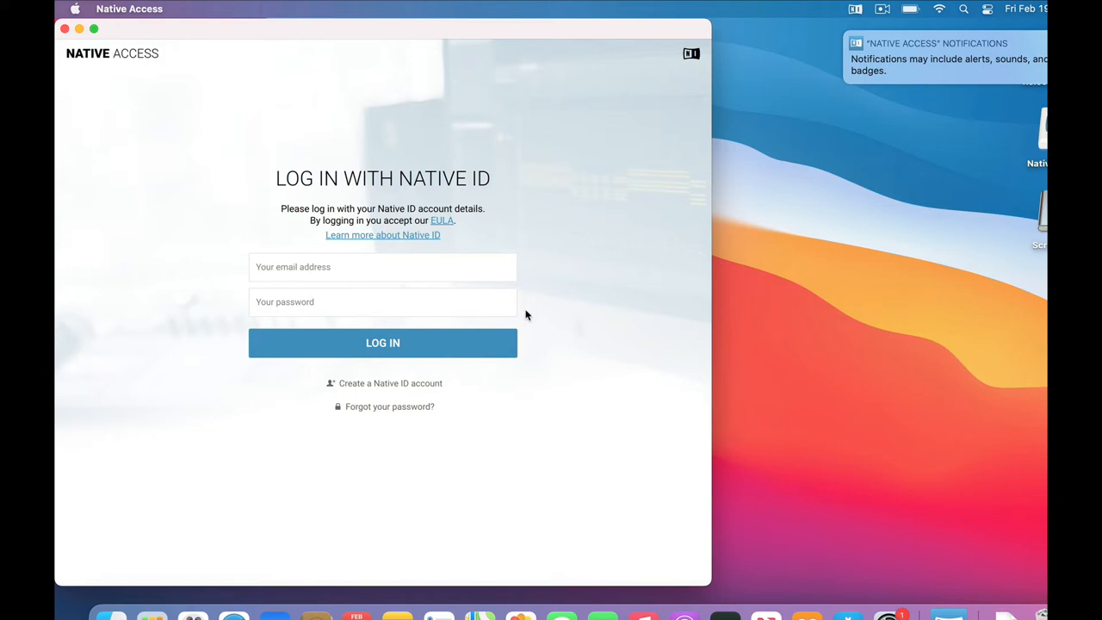
{"action": "mouse_move", "coordinate": [389, 384]}
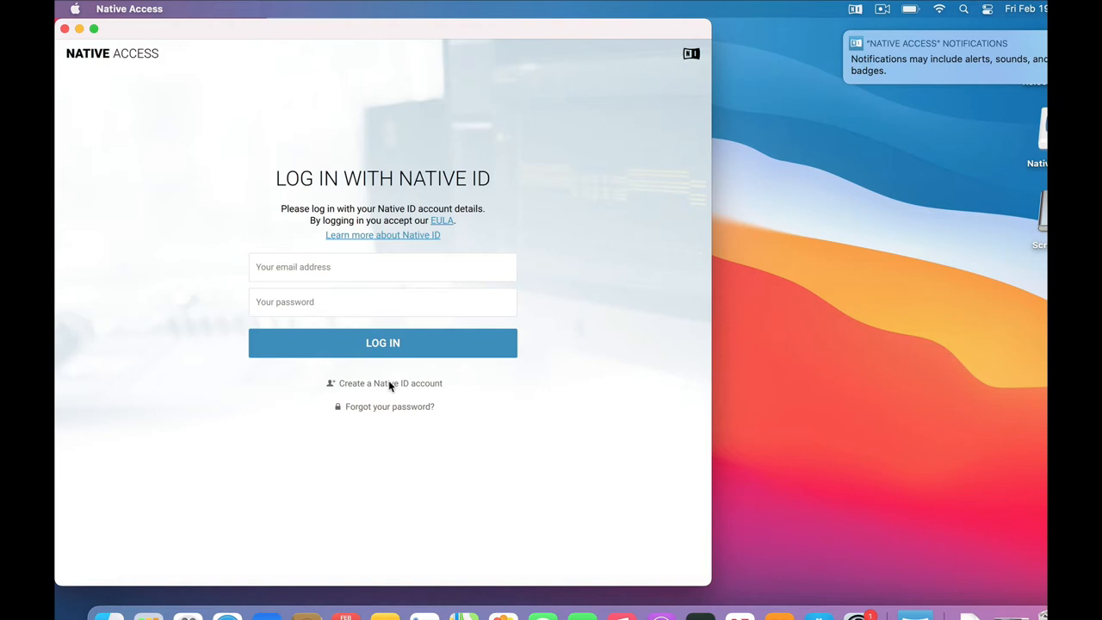
{"action": "left_click", "coordinate": [389, 383]}
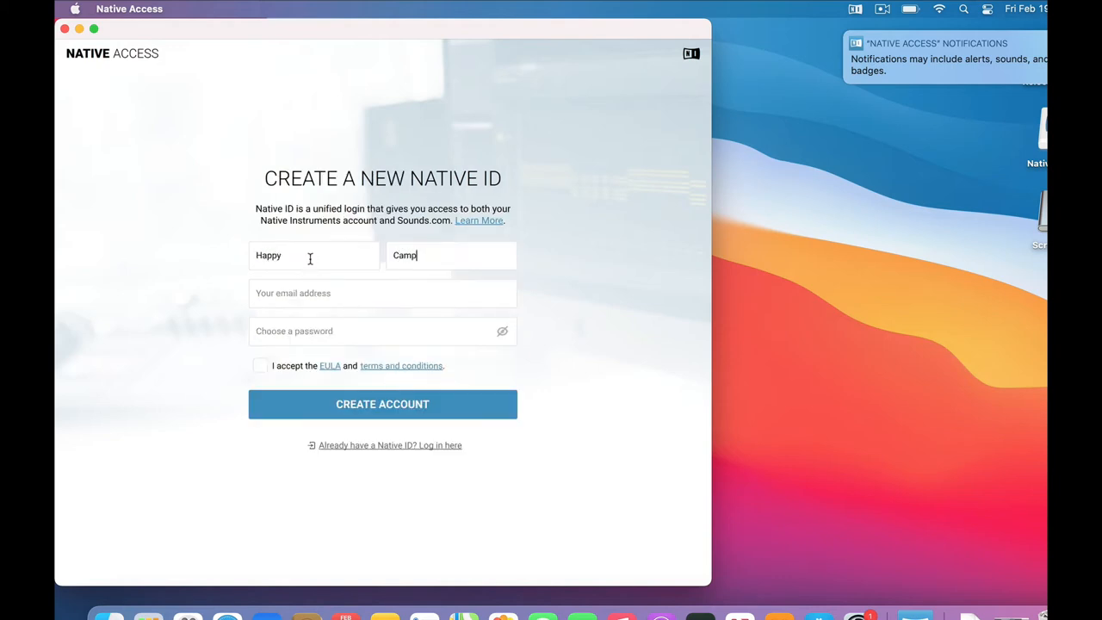
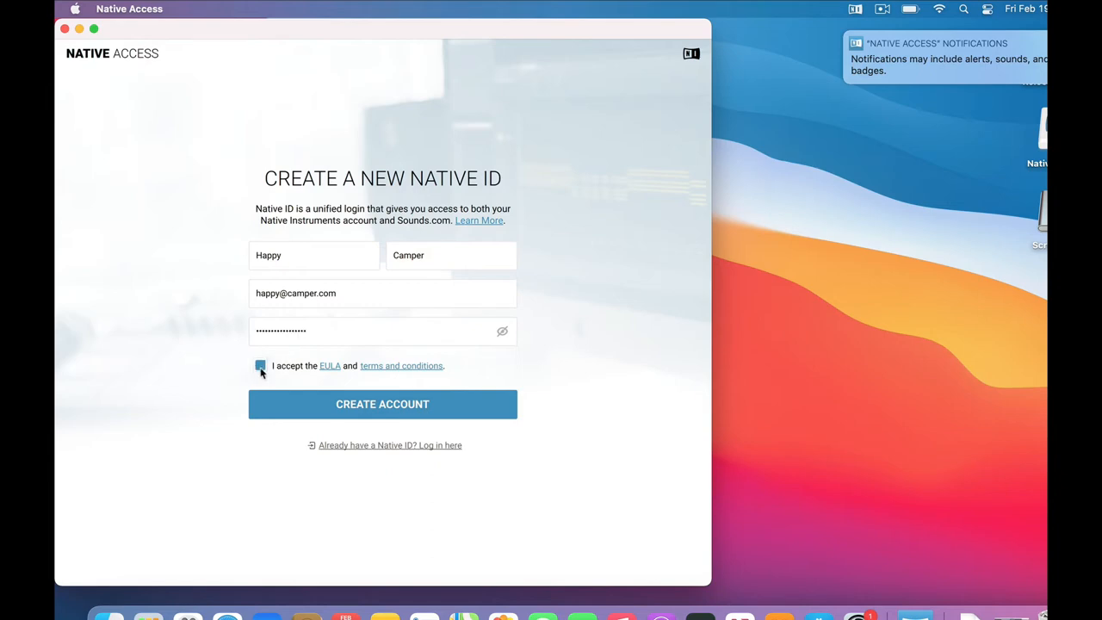
{"action": "left_click", "coordinate": [382, 403]}
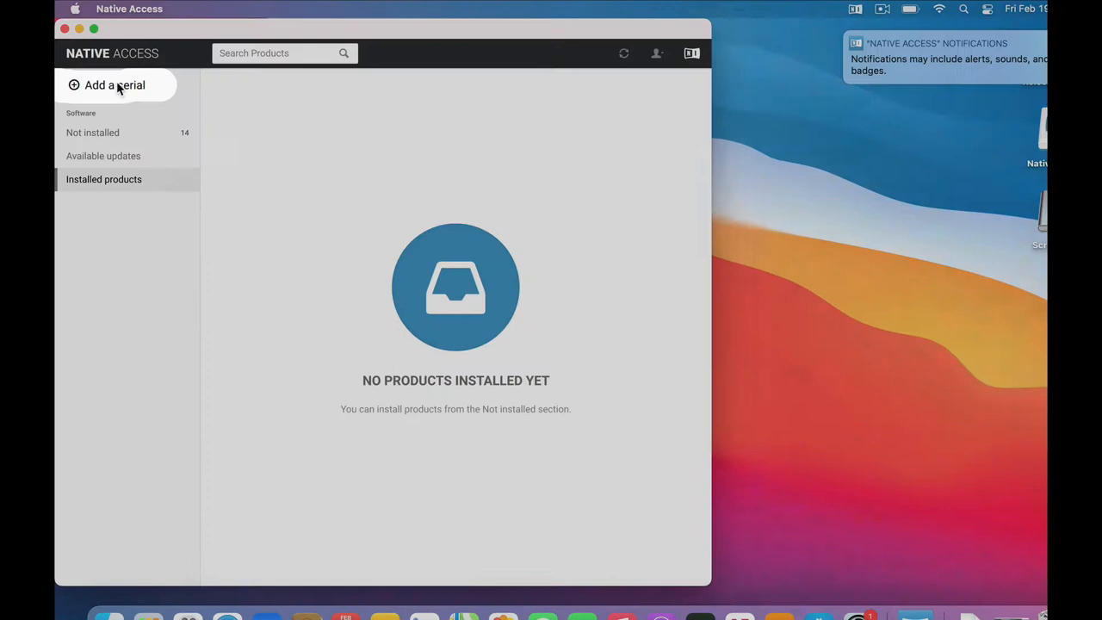
Bring up the Add a serial dialog in Native Access.
{"action": "left_click", "coordinate": [110, 85]}
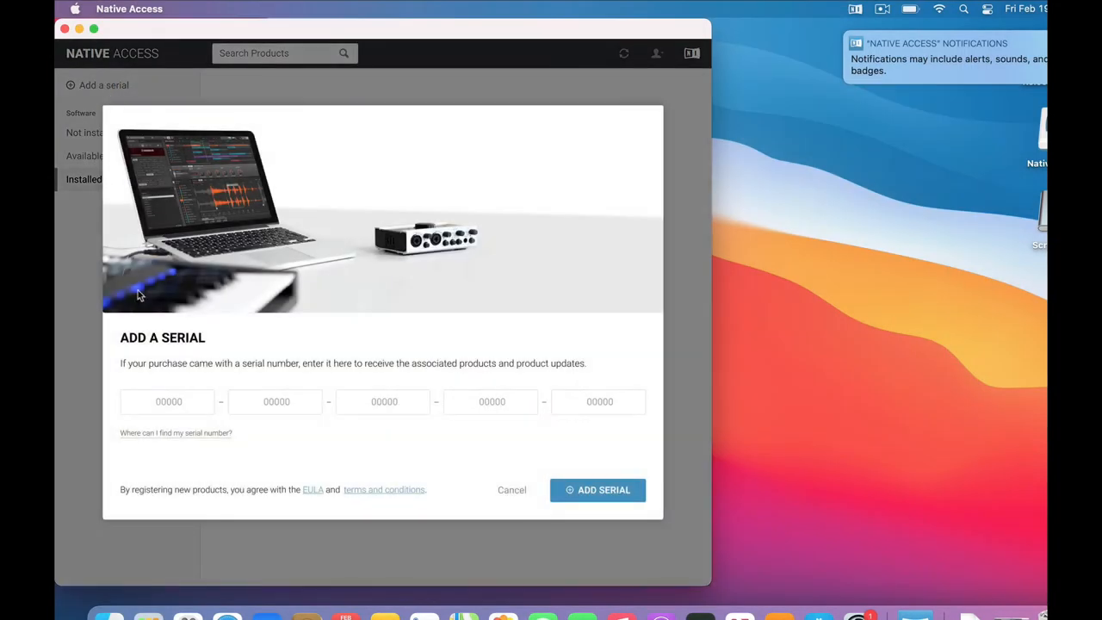
{"action": "left_click", "coordinate": [167, 401]}
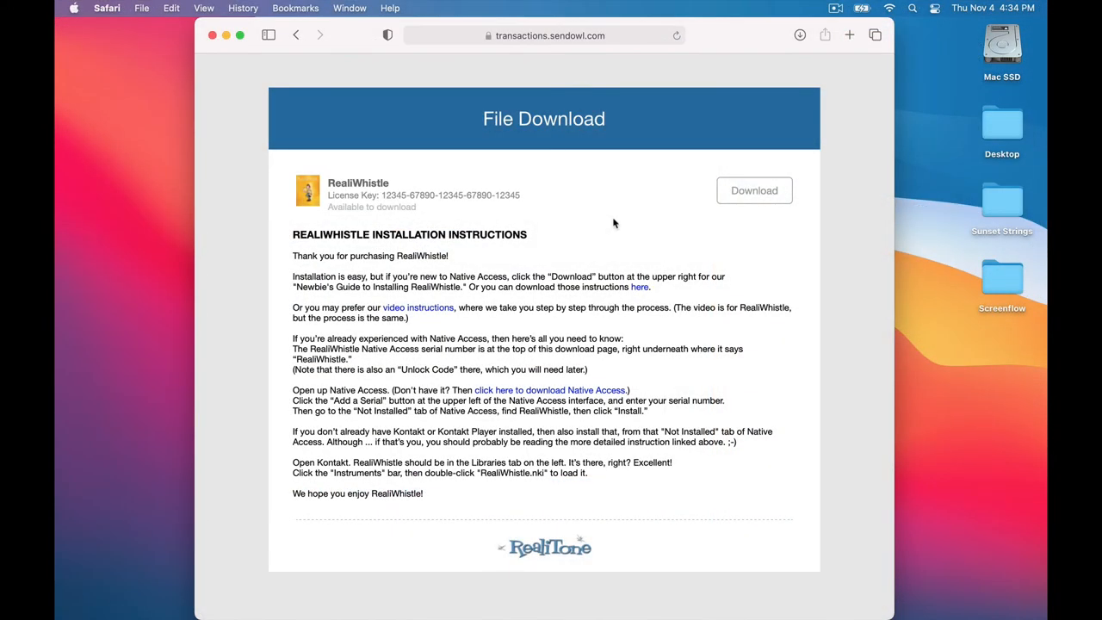
{"action": "mouse_move", "coordinate": [472, 191]}
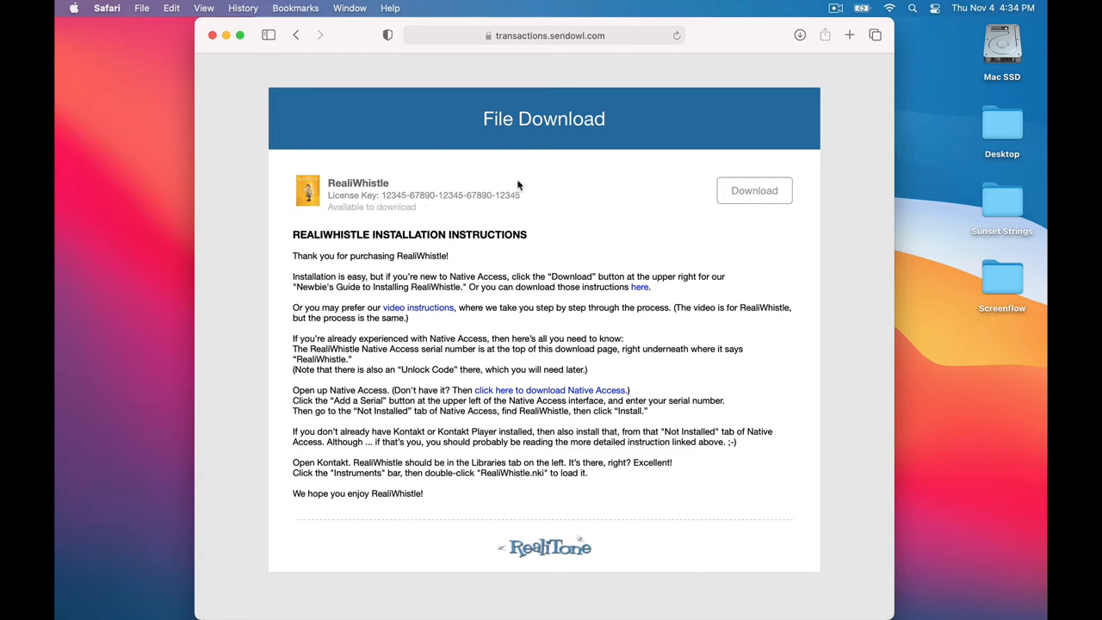
{"action": "mouse_move", "coordinate": [467, 217]}
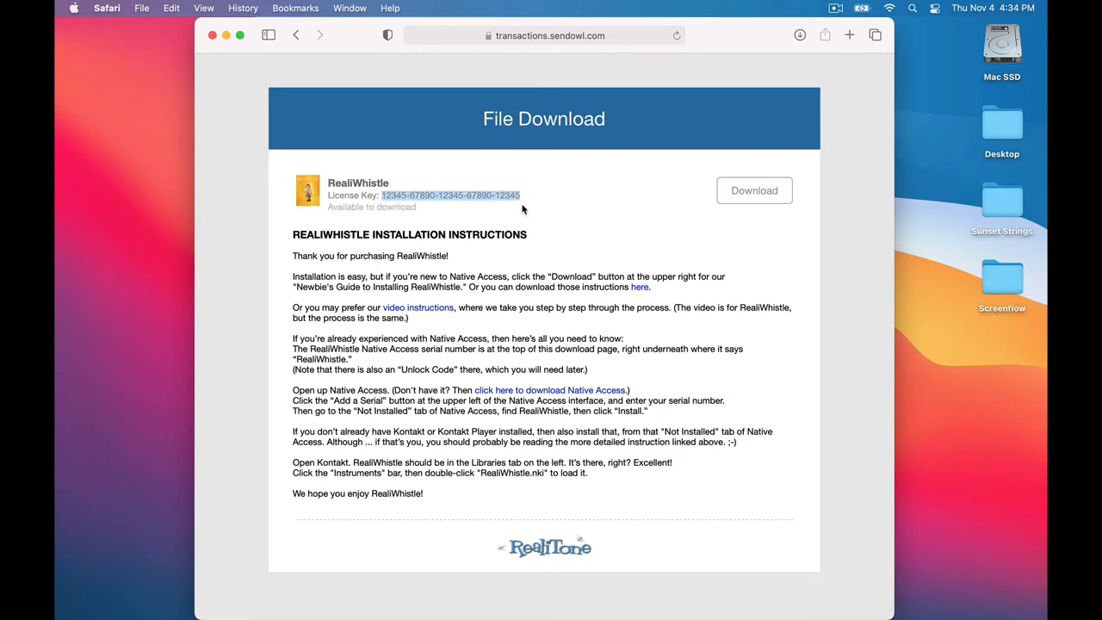
{"action": "mouse_move", "coordinate": [525, 217]}
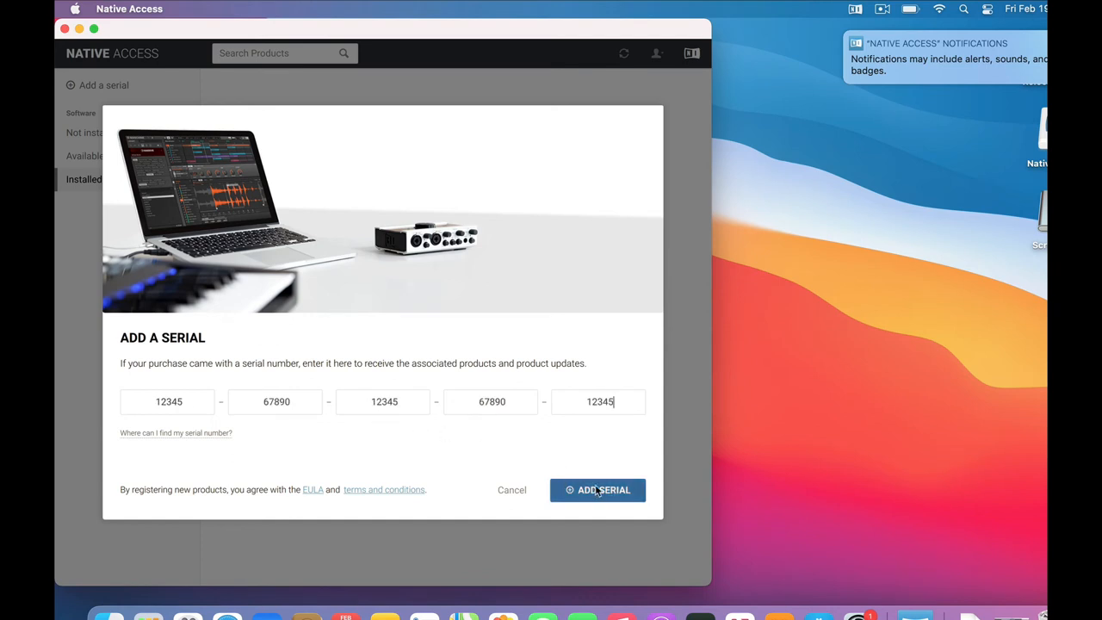
Register the RealiWhistle serial and show the Not Installed products list.
{"action": "left_click", "coordinate": [597, 489]}
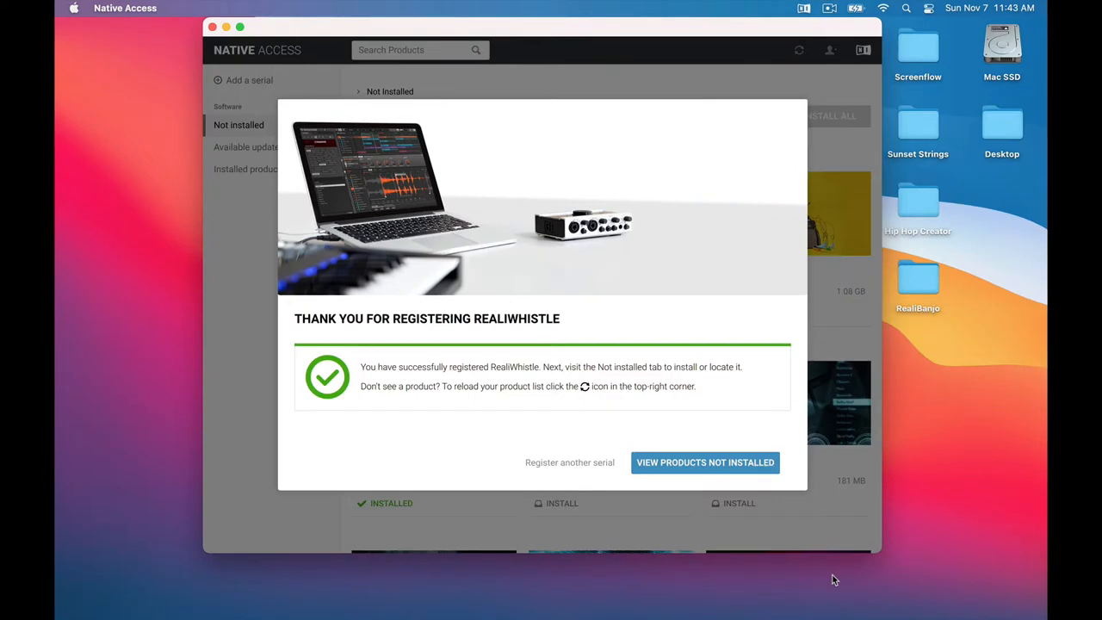
{"action": "mouse_move", "coordinate": [795, 432]}
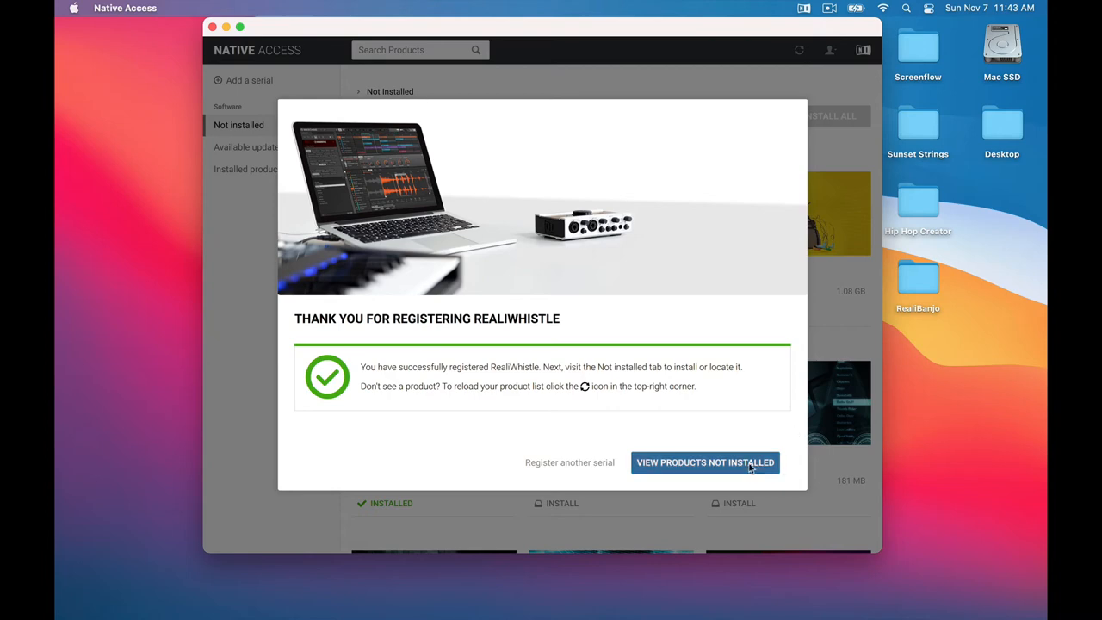
{"action": "left_click", "coordinate": [706, 461]}
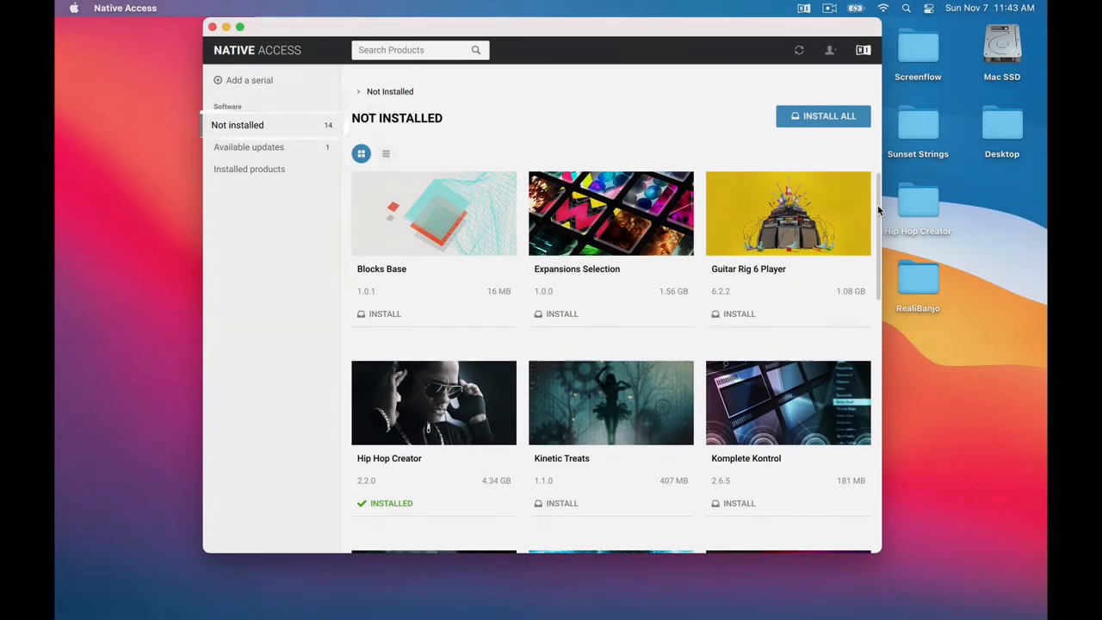
Start installing RealiWhistle from the Not Installed grid.
{"action": "scroll", "scroll_direction": "down", "scroll_amount": 3}
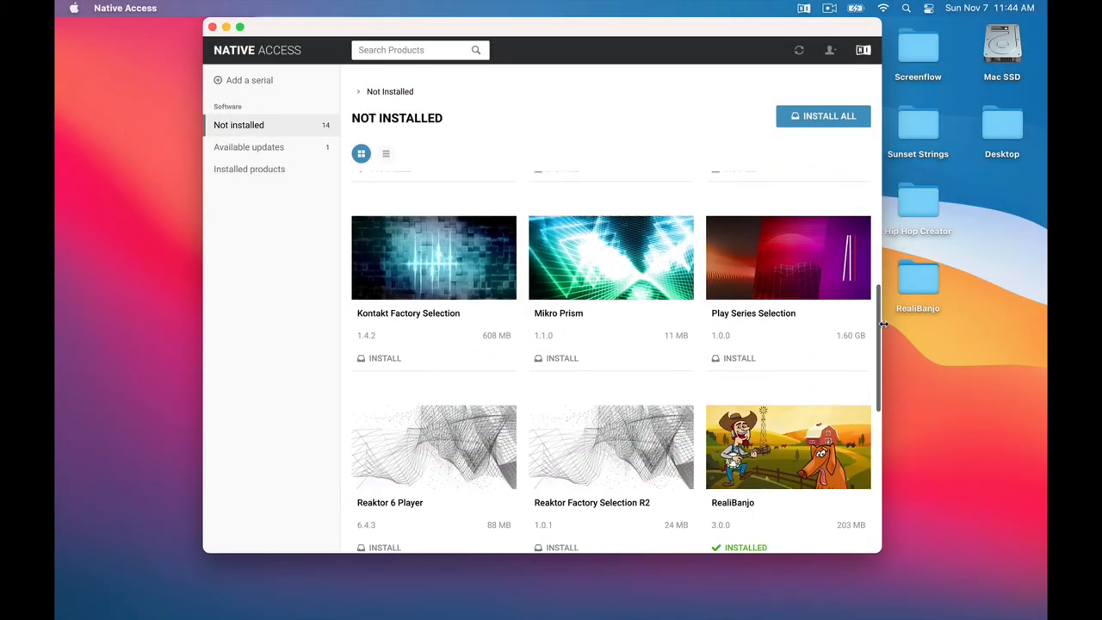
{"action": "scroll", "scroll_direction": "down", "scroll_amount": 3}
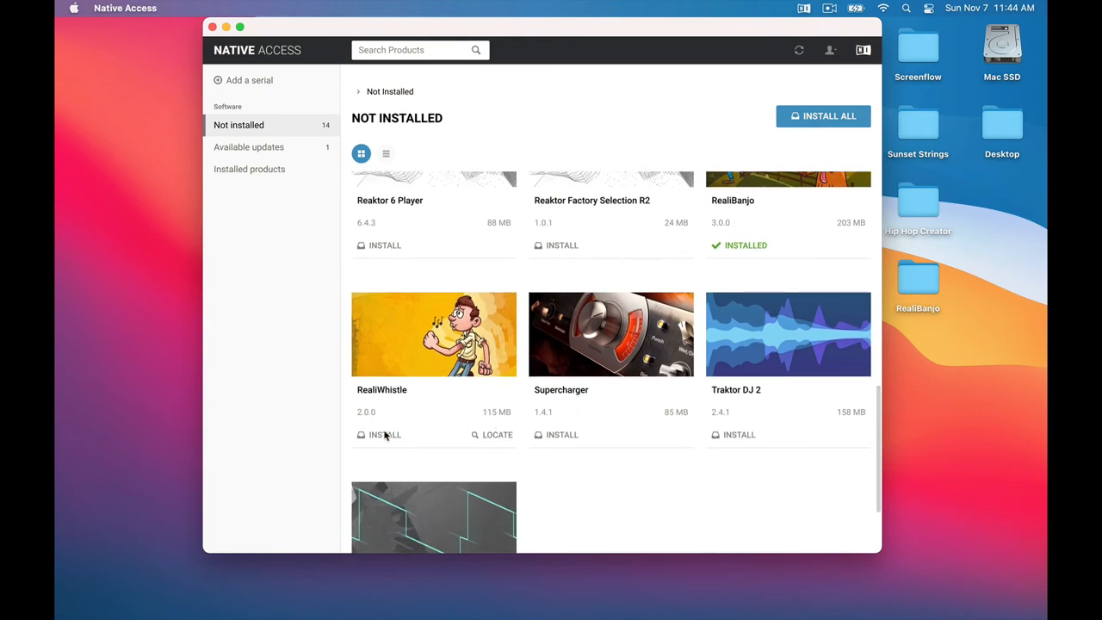
{"action": "mouse_move", "coordinate": [389, 441]}
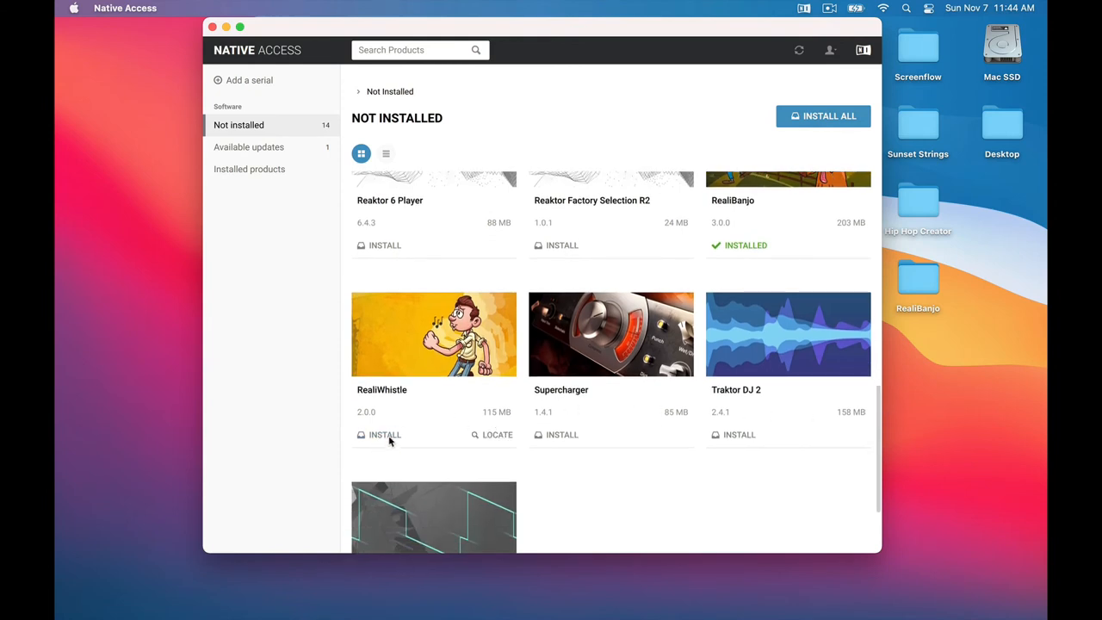
{"action": "left_click", "coordinate": [379, 434]}
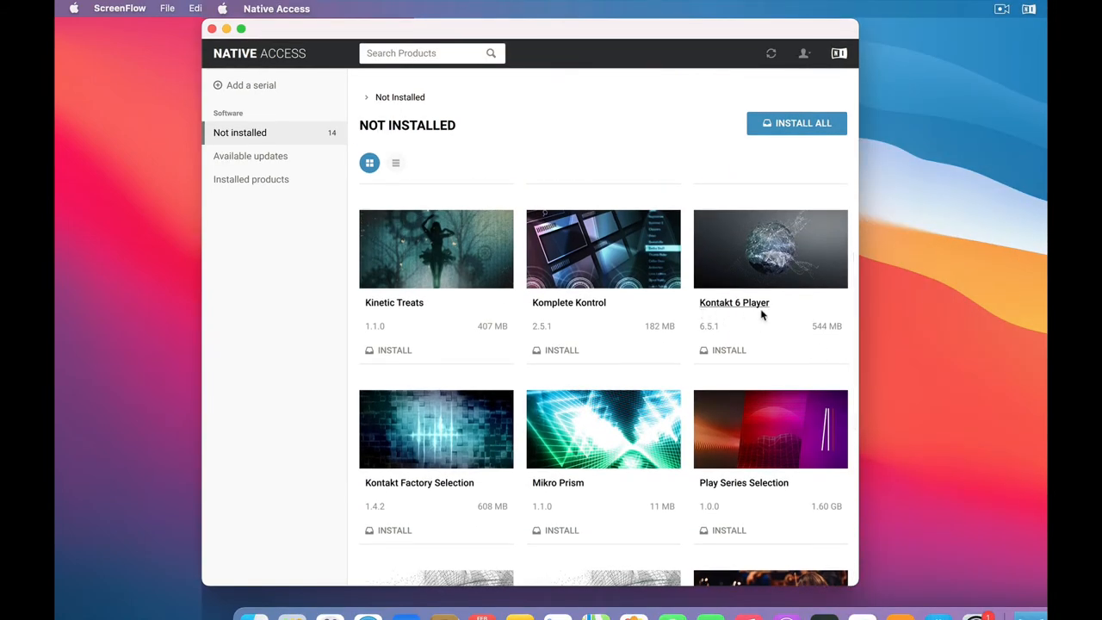
{"action": "mouse_move", "coordinate": [730, 361]}
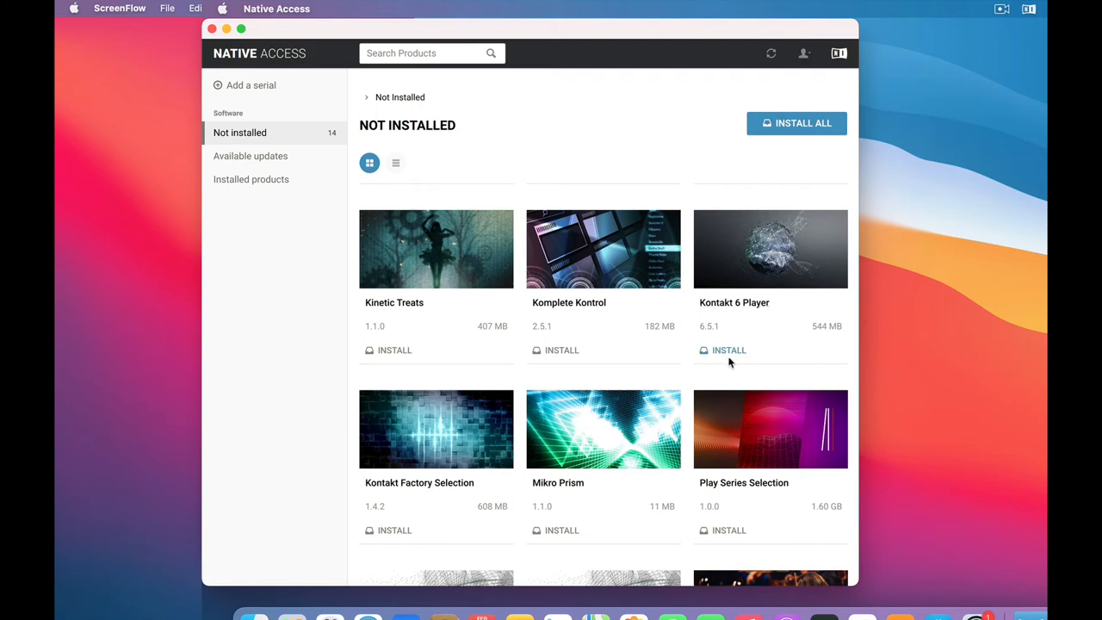
{"action": "mouse_move", "coordinate": [741, 372]}
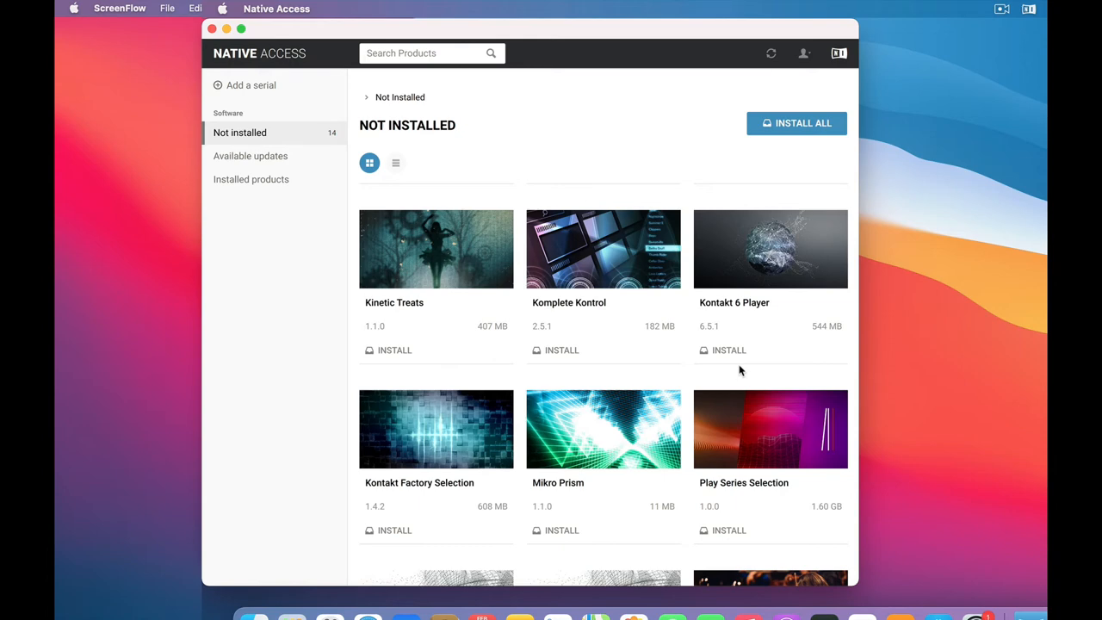
{"action": "mouse_move", "coordinate": [603, 429]}
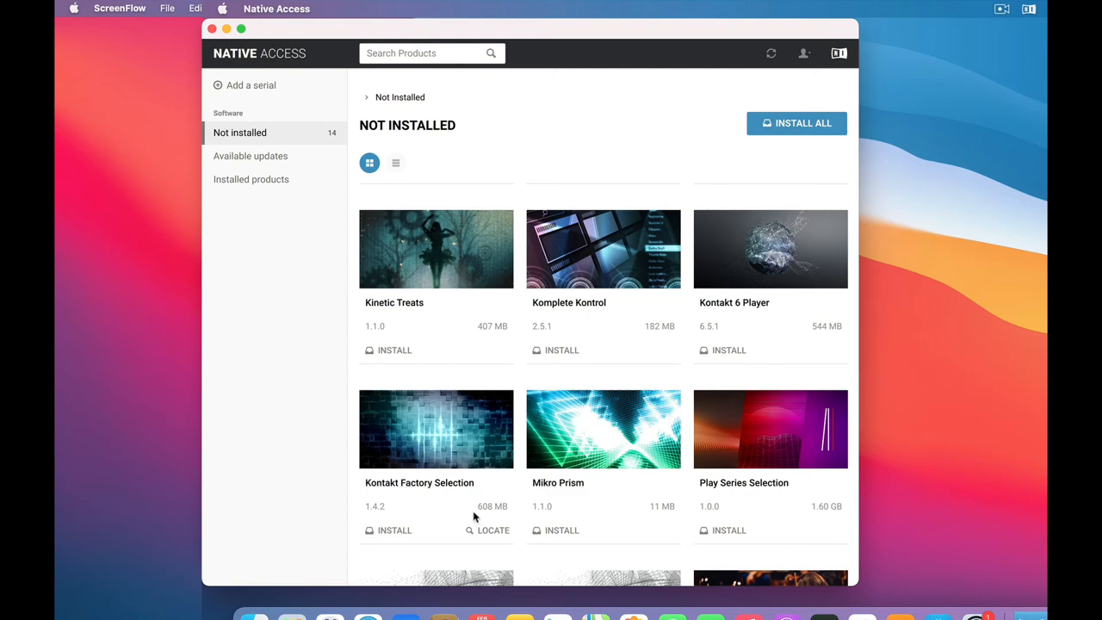
{"action": "mouse_move", "coordinate": [387, 547]}
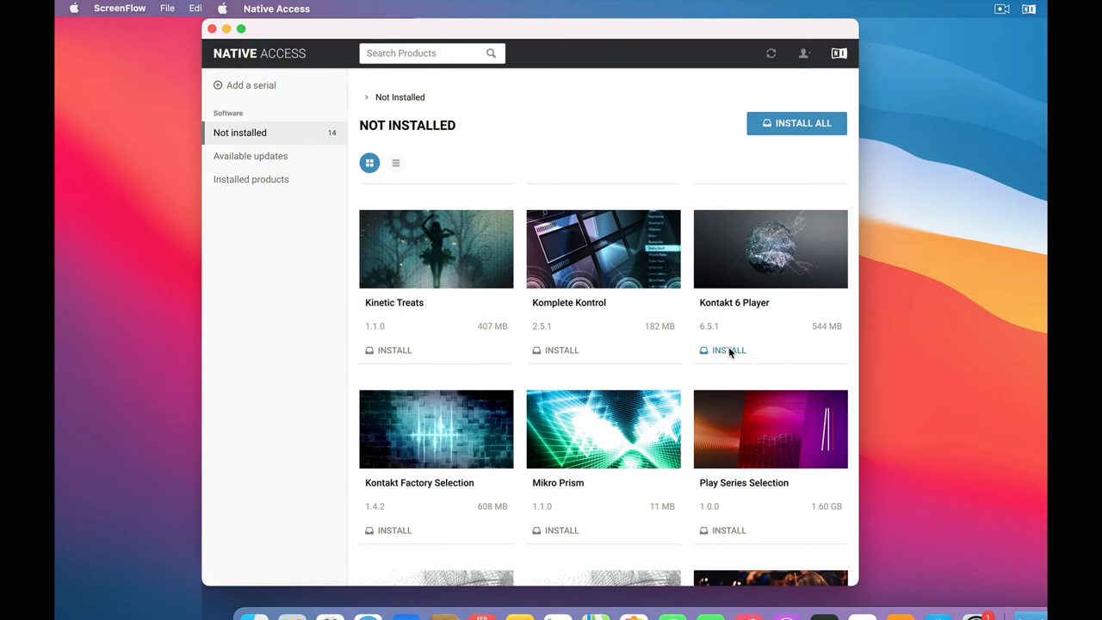
Start installing Kontakt 6 Player from the Not Installed list.
{"action": "left_click", "coordinate": [727, 351]}
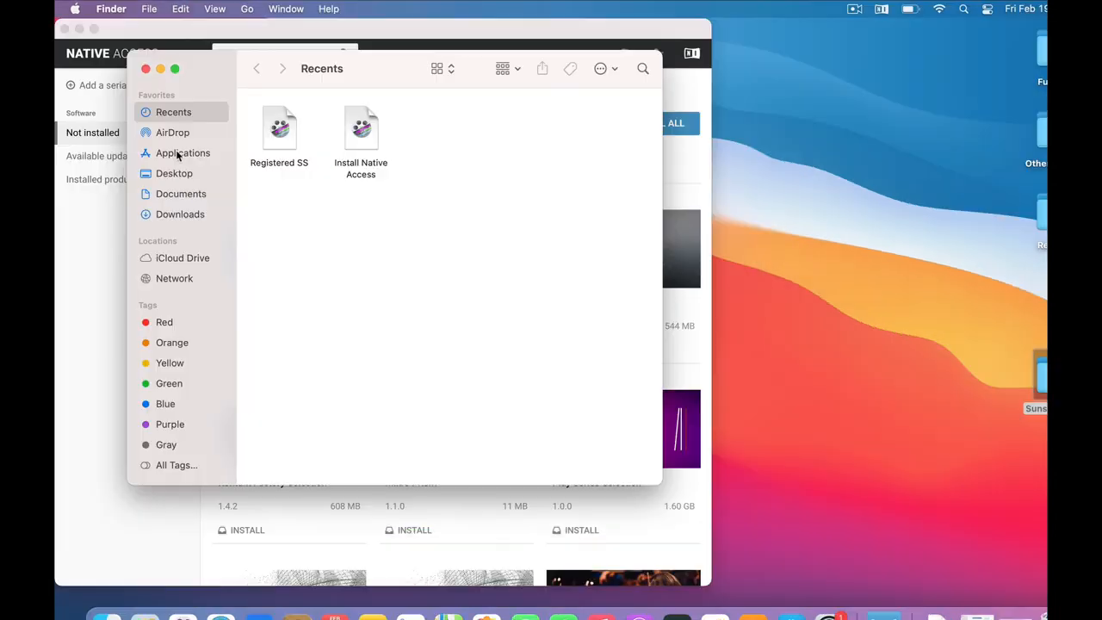
Launch Kontakt from Applications > Native Instruments > Kontakt and allow Documents access.
{"action": "left_click", "coordinate": [182, 151]}
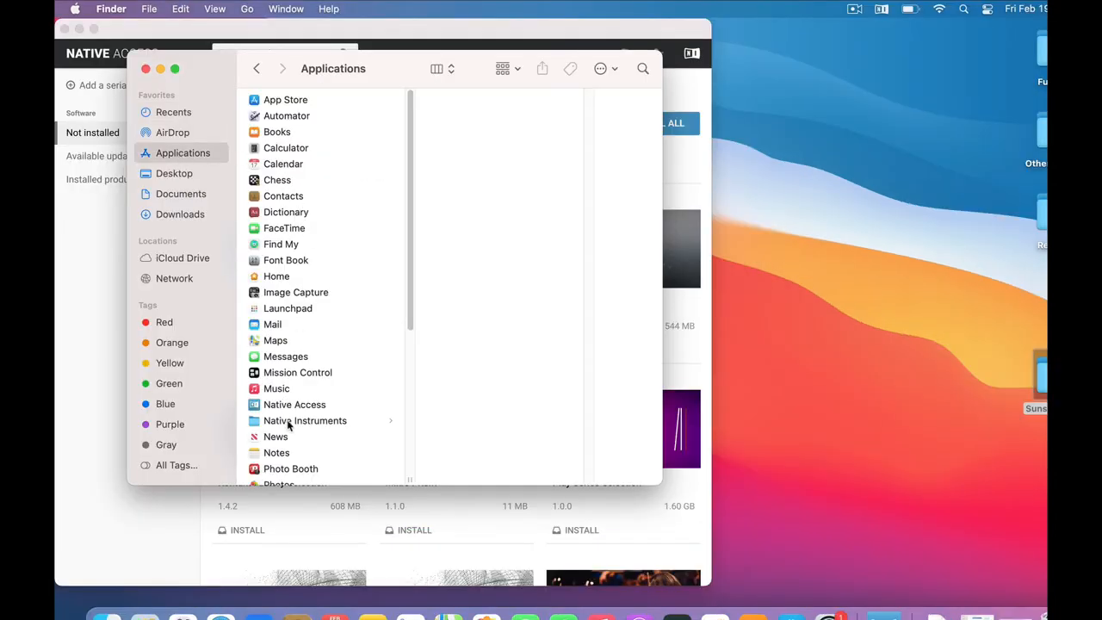
{"action": "left_click", "coordinate": [304, 420]}
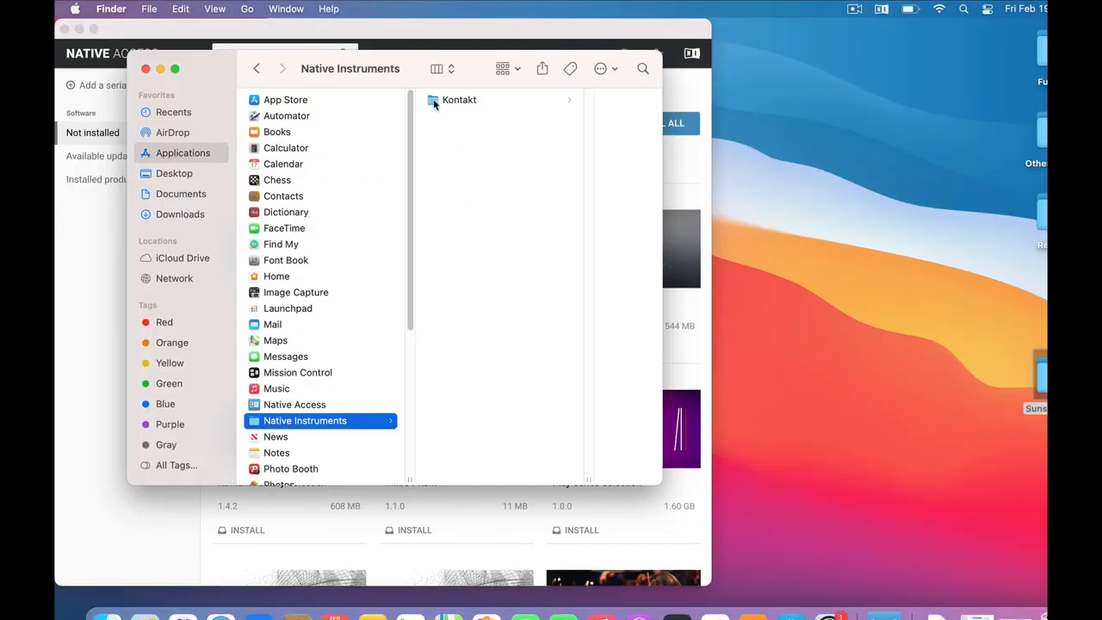
{"action": "left_click", "coordinate": [458, 98]}
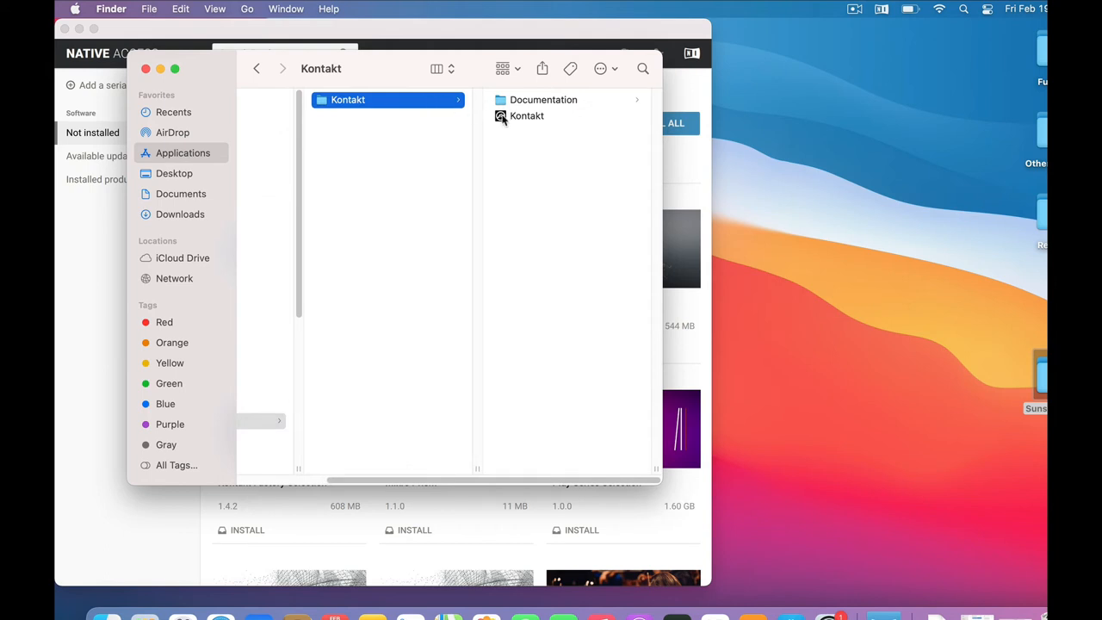
{"action": "left_click", "coordinate": [527, 115]}
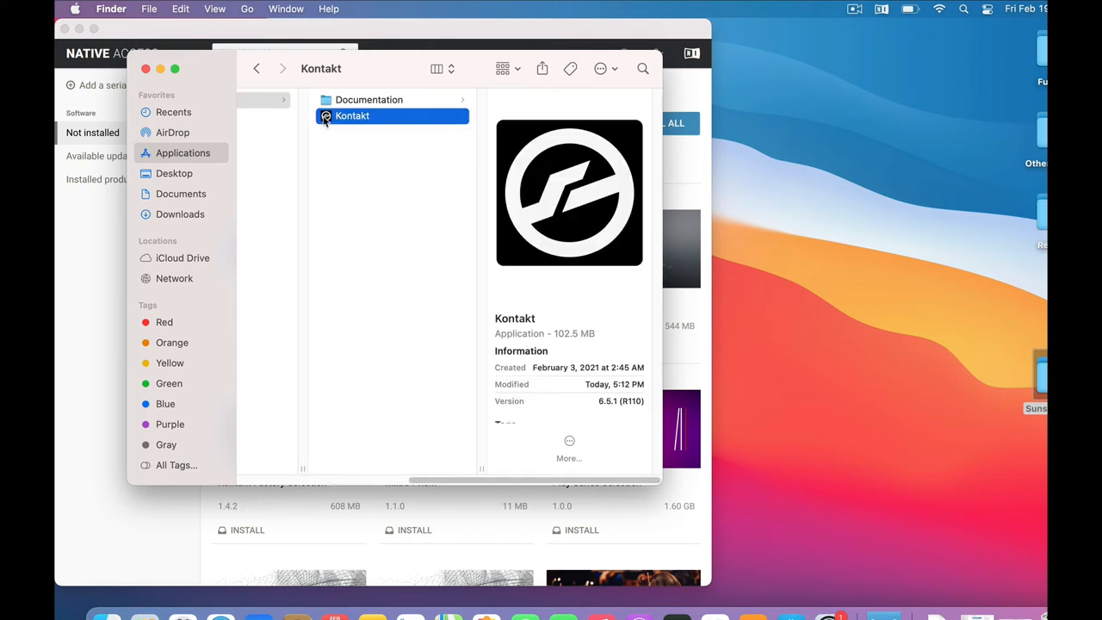
{"action": "double_click", "coordinate": [351, 116]}
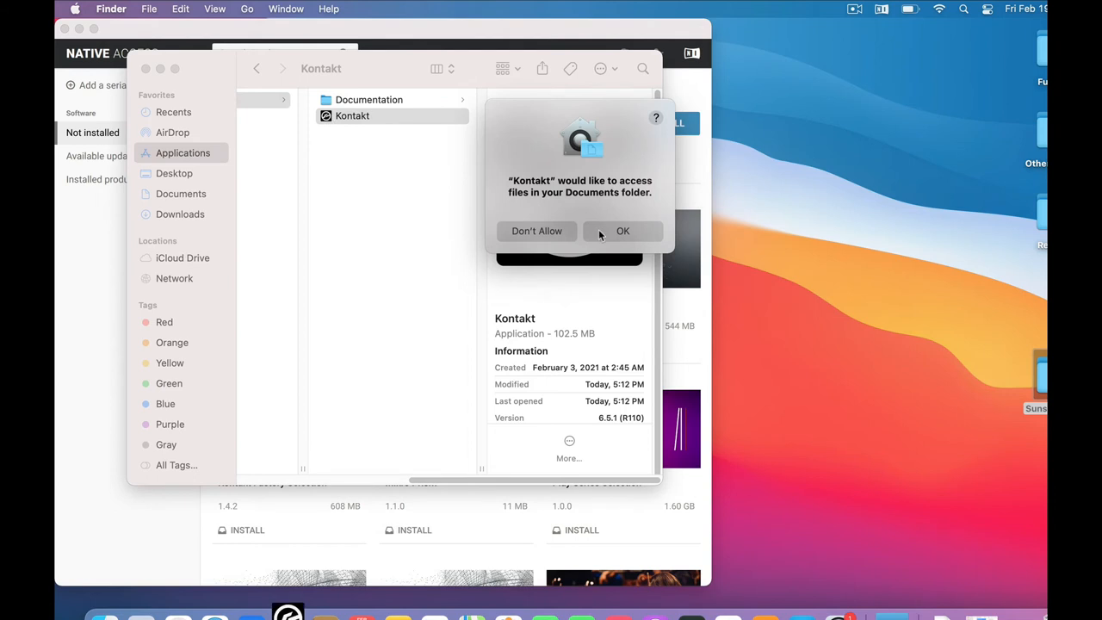
{"action": "left_click", "coordinate": [623, 230]}
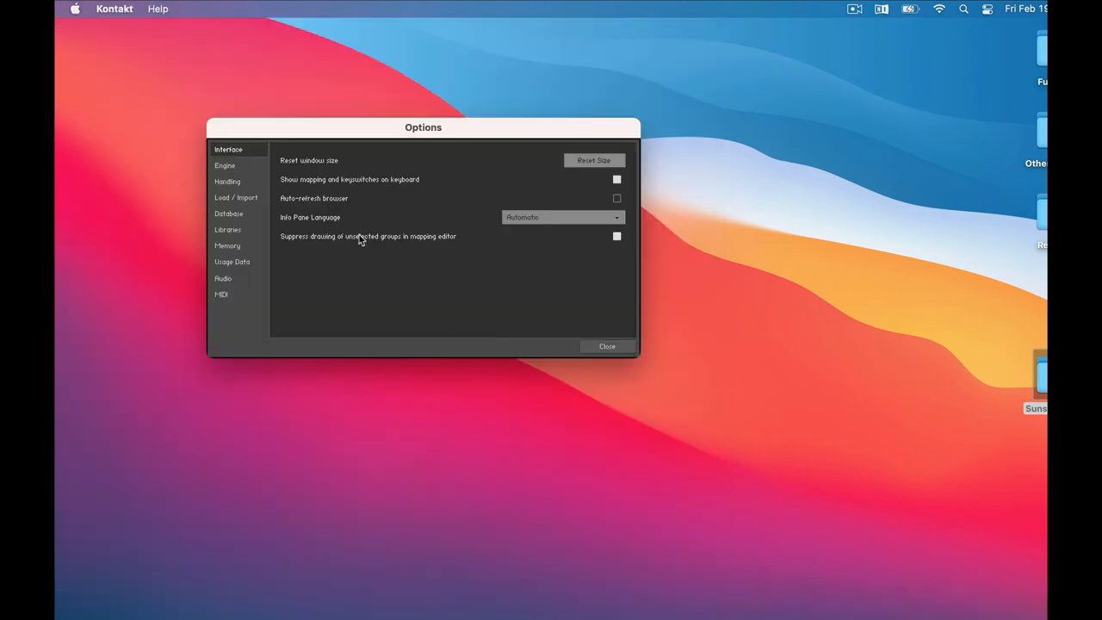
Set Kontakt's audio device to Built-in under CoreAudio, then show MIDI settings.
{"action": "left_click", "coordinate": [224, 279]}
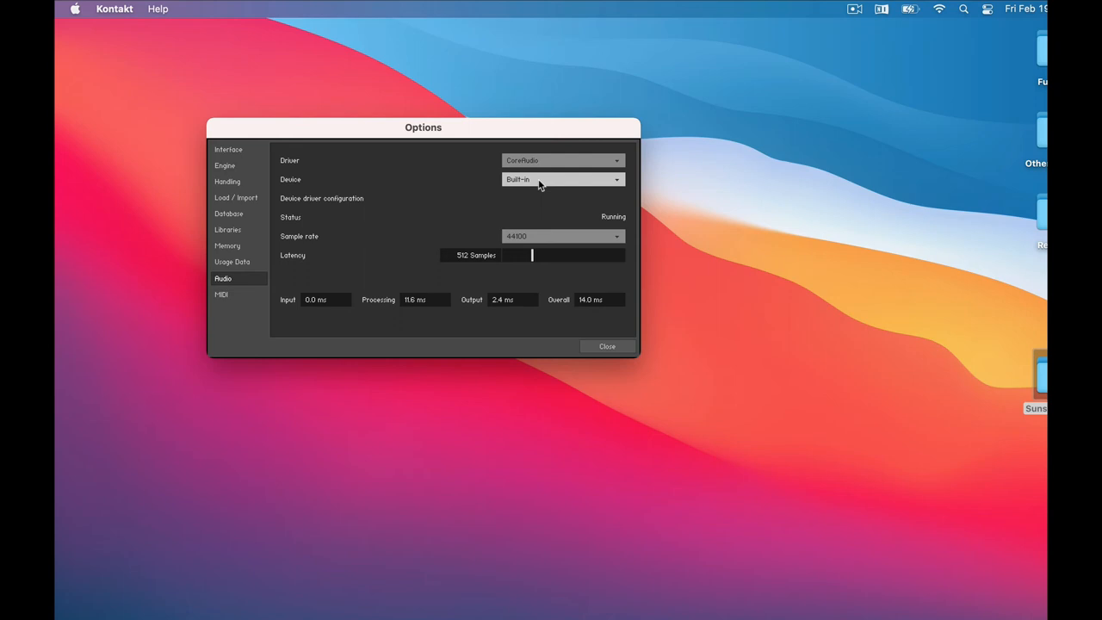
{"action": "left_click", "coordinate": [561, 179]}
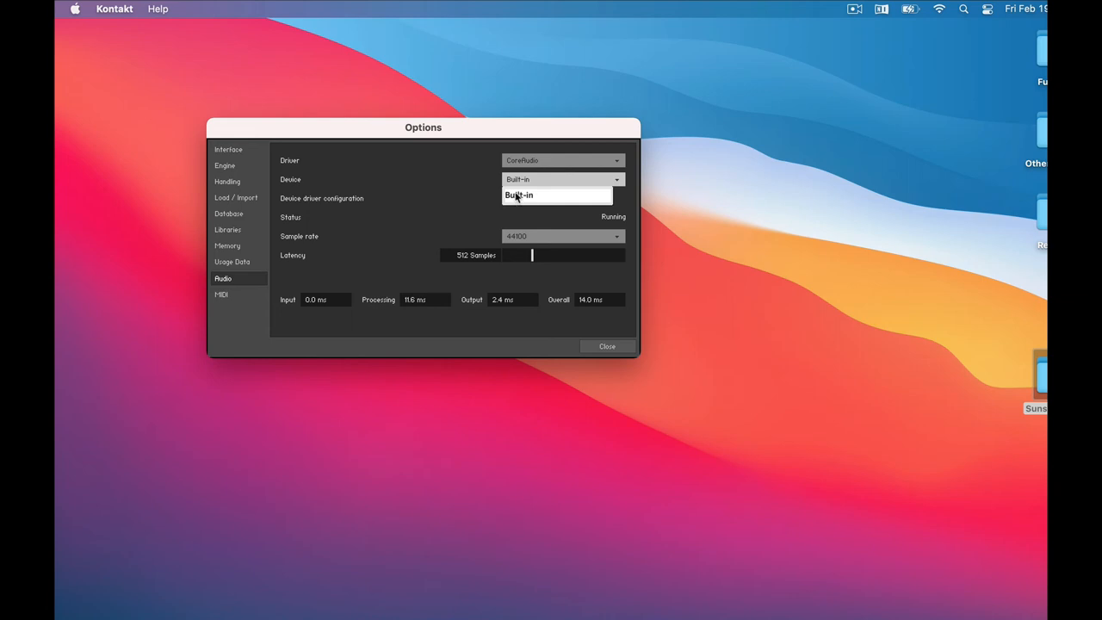
{"action": "left_click", "coordinate": [519, 195]}
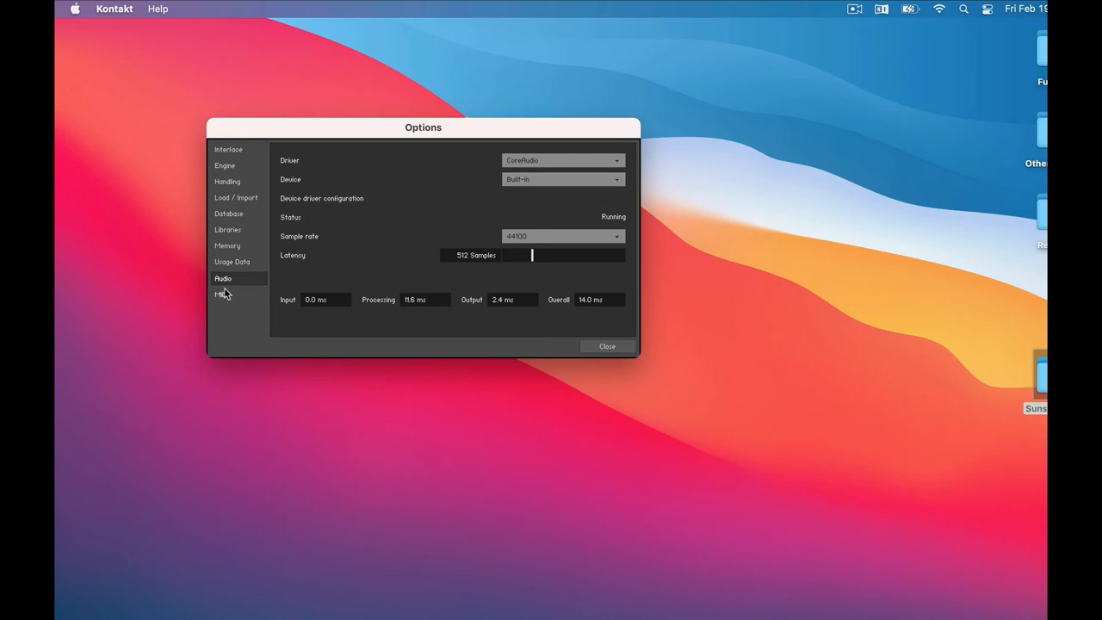
{"action": "left_click", "coordinate": [220, 295]}
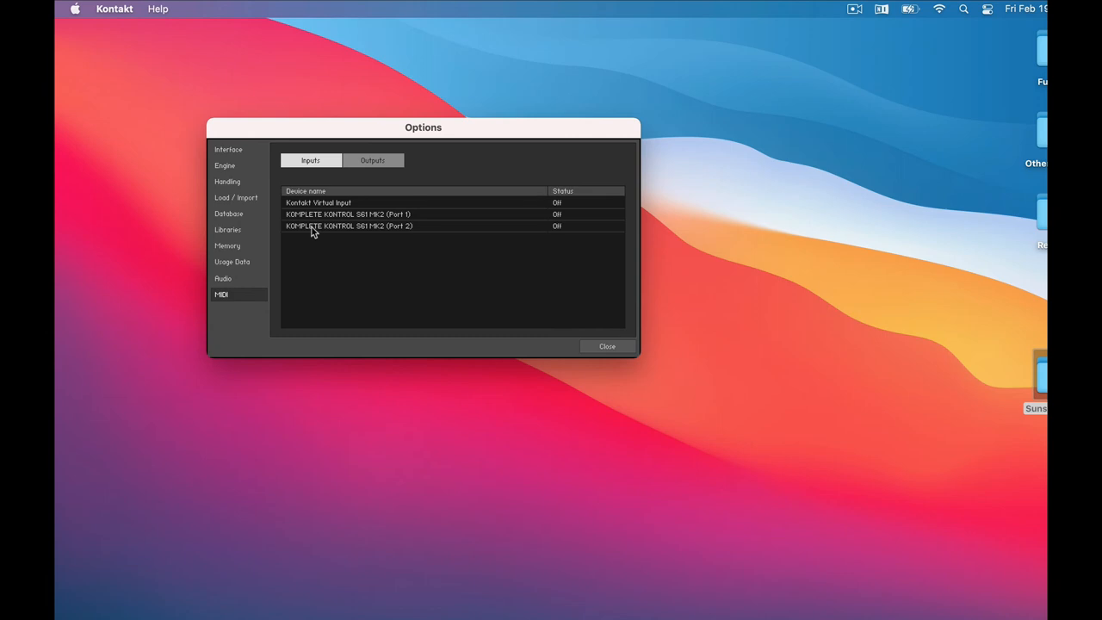
Assign the first KOMPLETE KONTROL MIDI input to Port A.
{"action": "left_click", "coordinate": [582, 213]}
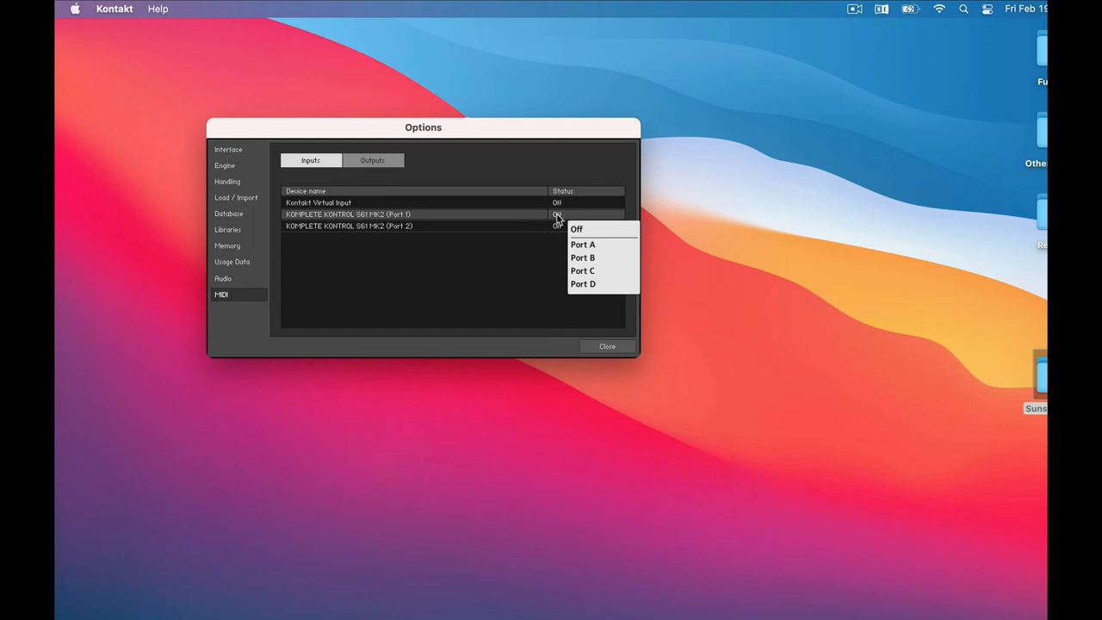
{"action": "mouse_move", "coordinate": [585, 244]}
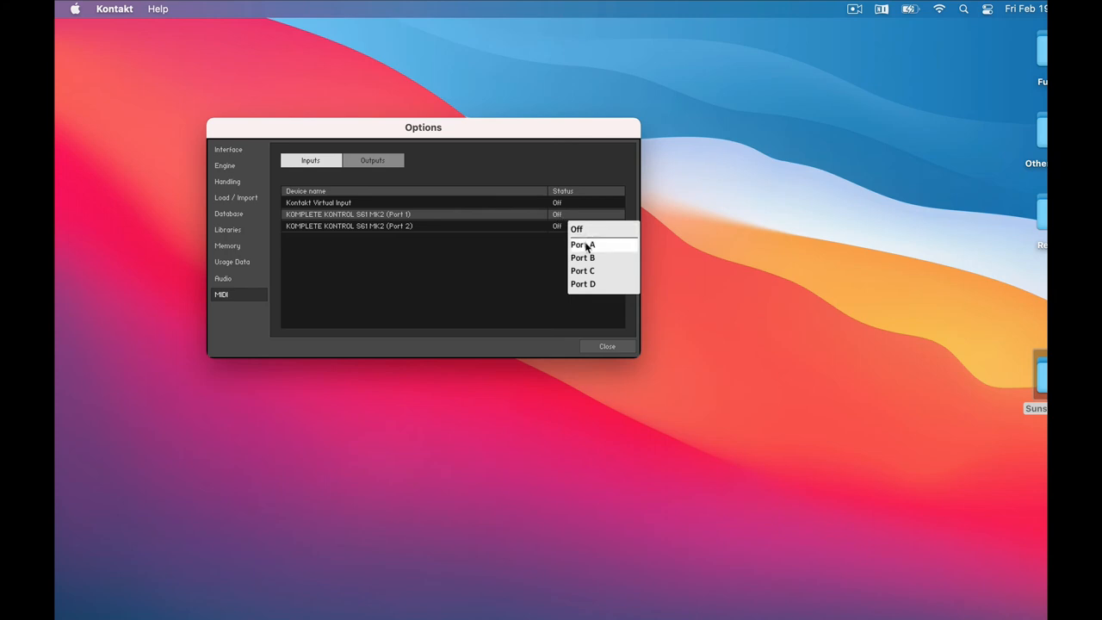
{"action": "left_click", "coordinate": [582, 245]}
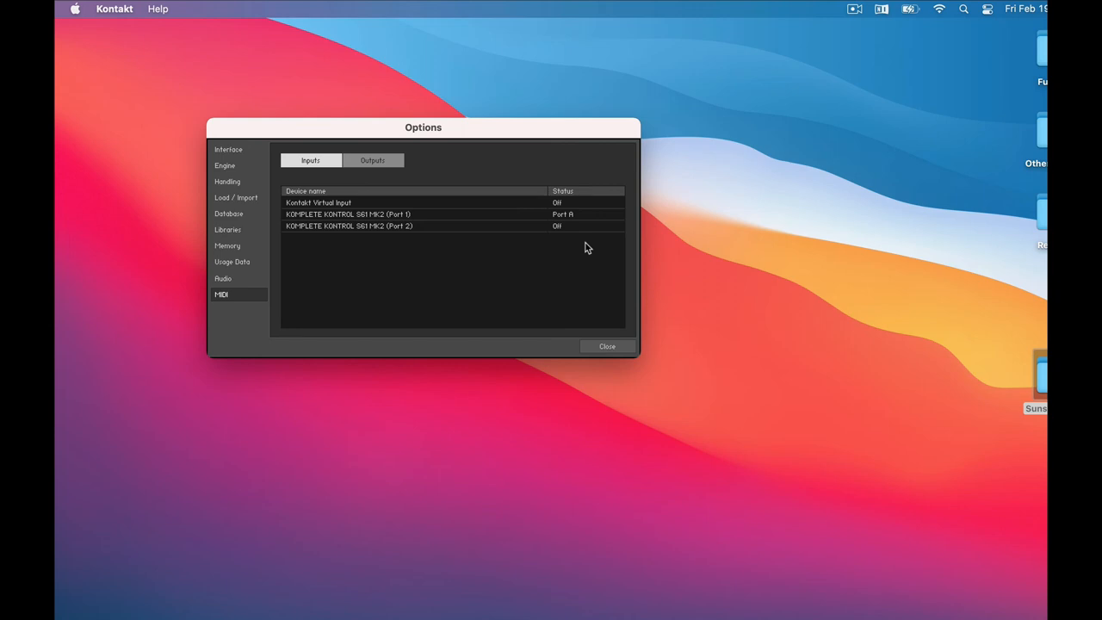
{"action": "left_click", "coordinate": [606, 346]}
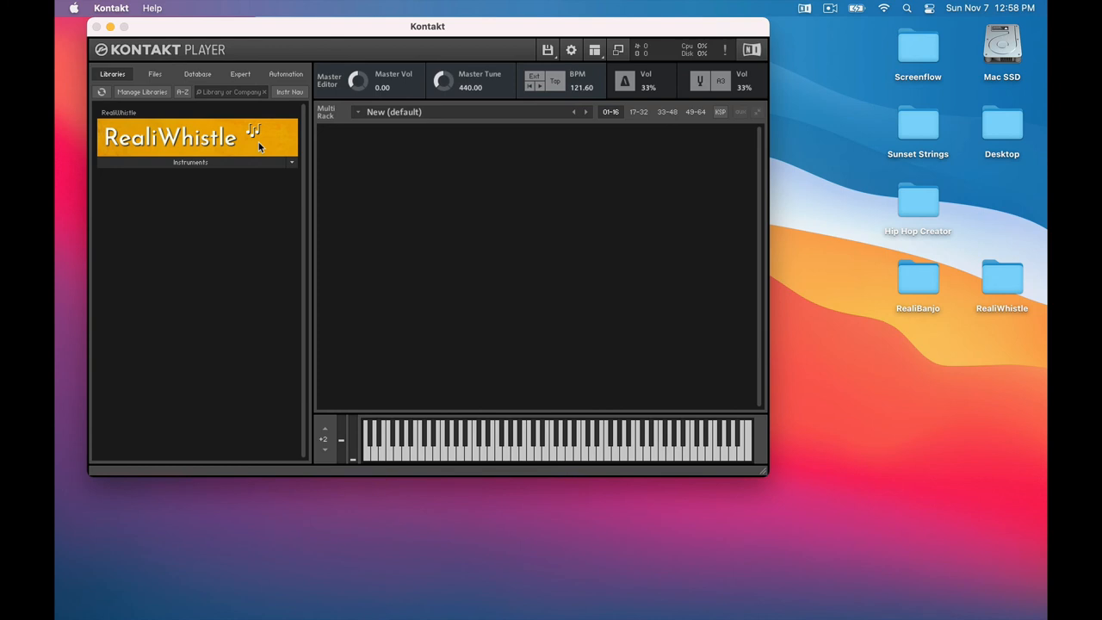
{"action": "mouse_move", "coordinate": [206, 166]}
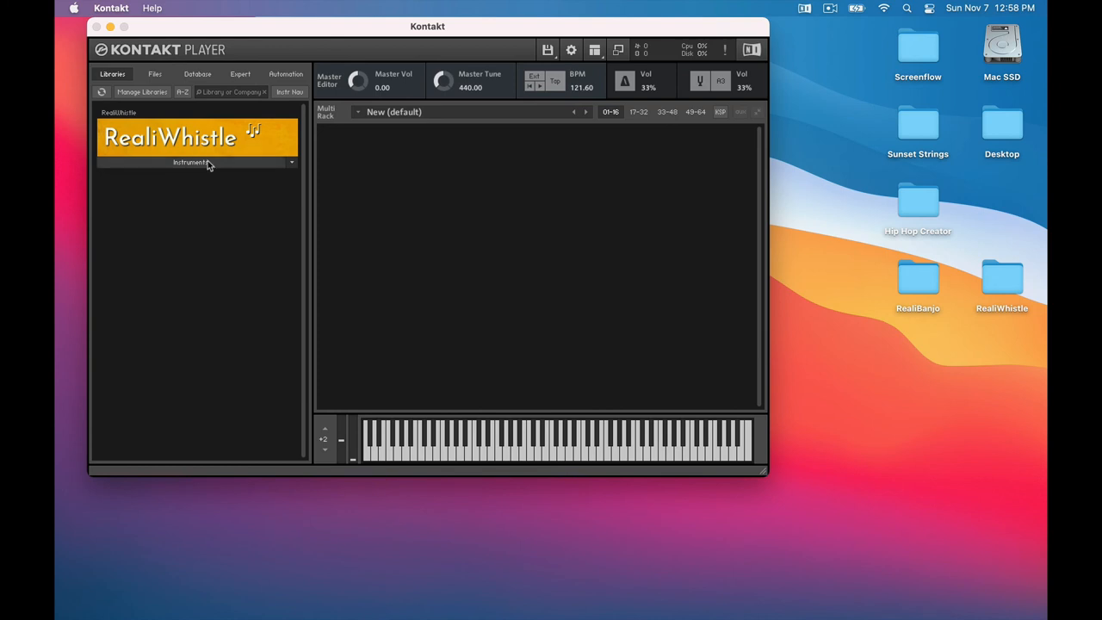
Load RealiWhistle.nki from the library's Instruments list into the Kontakt rack.
{"action": "left_click", "coordinate": [190, 161]}
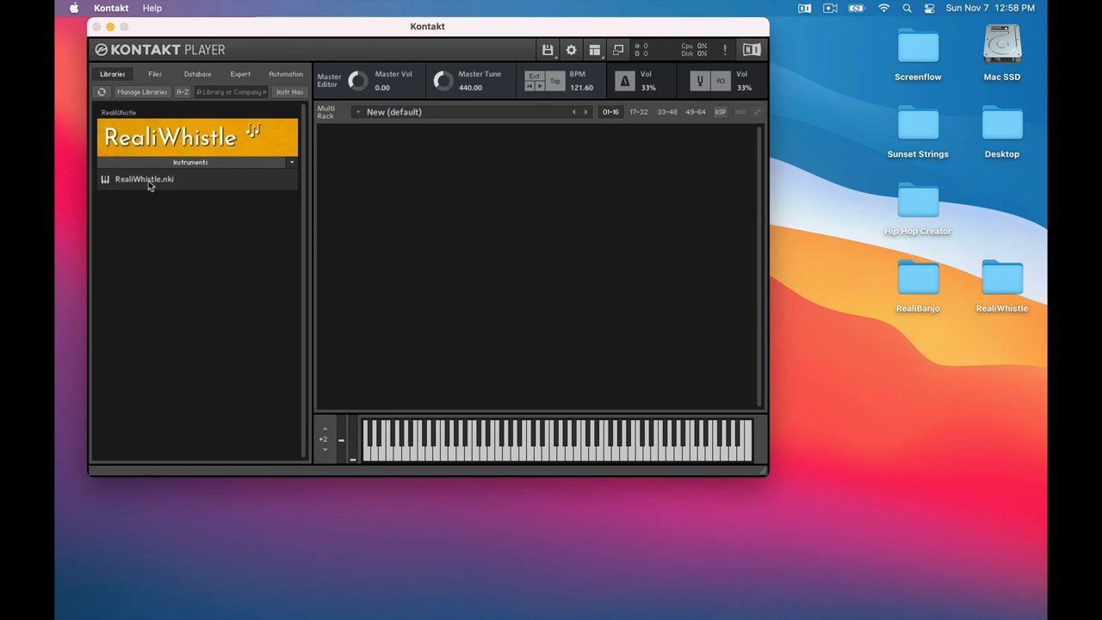
{"action": "double_click", "coordinate": [145, 177]}
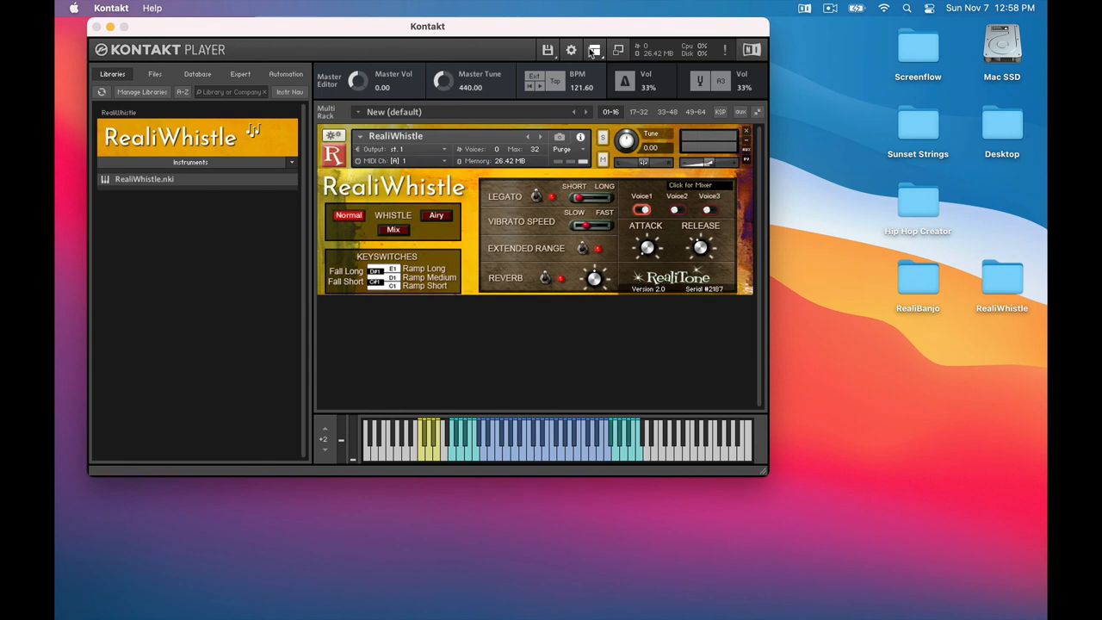
{"action": "left_click", "coordinate": [599, 48]}
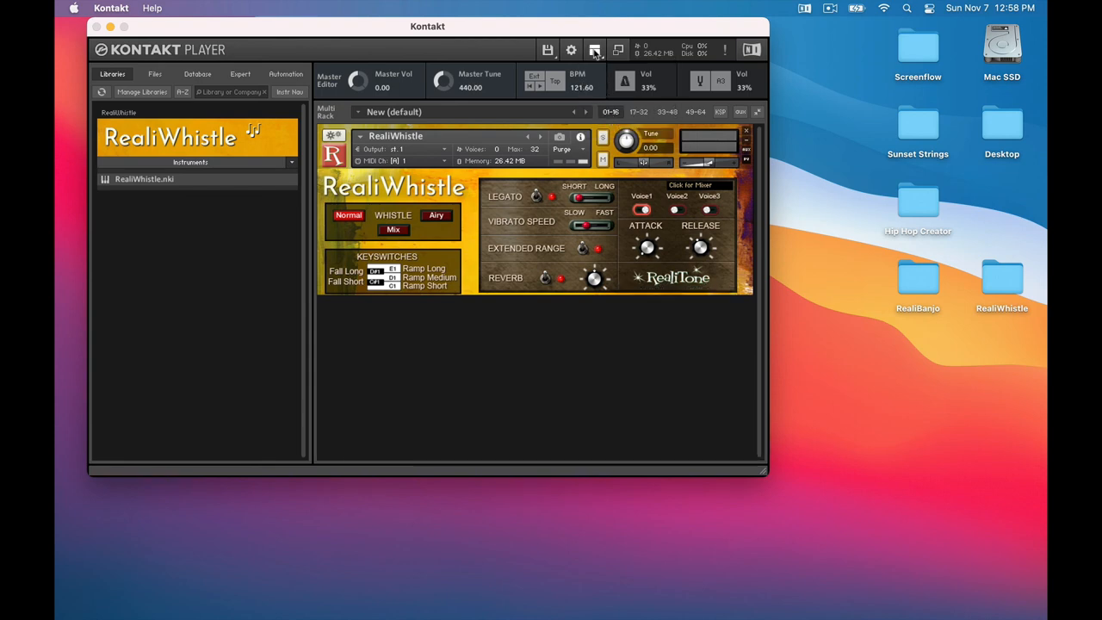
Choose RealiWhistle Manual.pdf from the library's options, revealing its folder in Finder.
{"action": "left_click", "coordinate": [603, 48]}
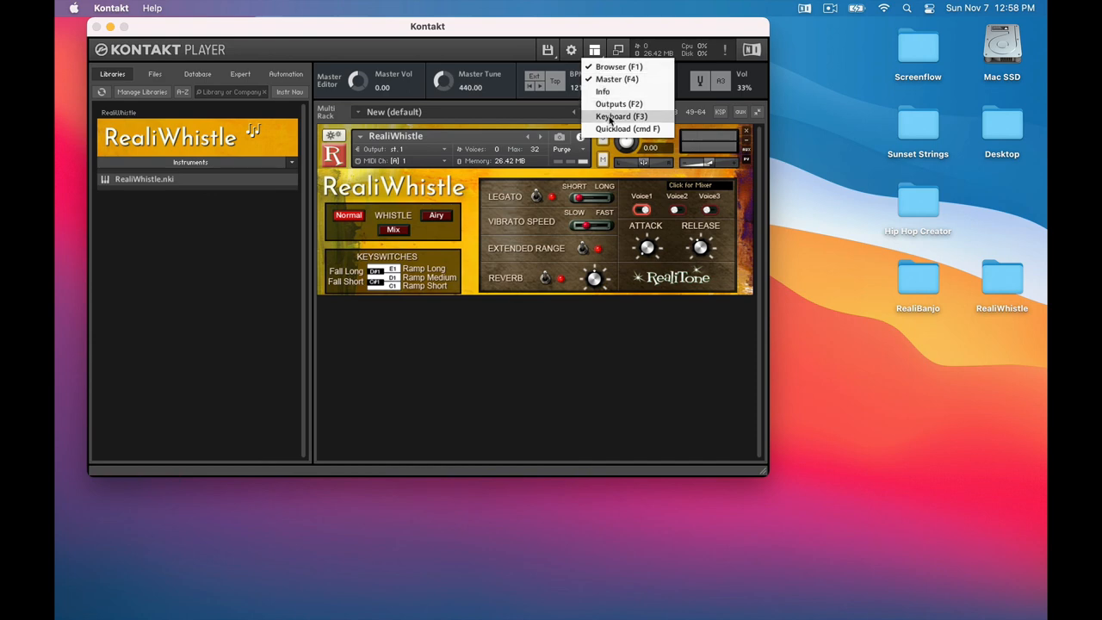
{"action": "left_click", "coordinate": [620, 117]}
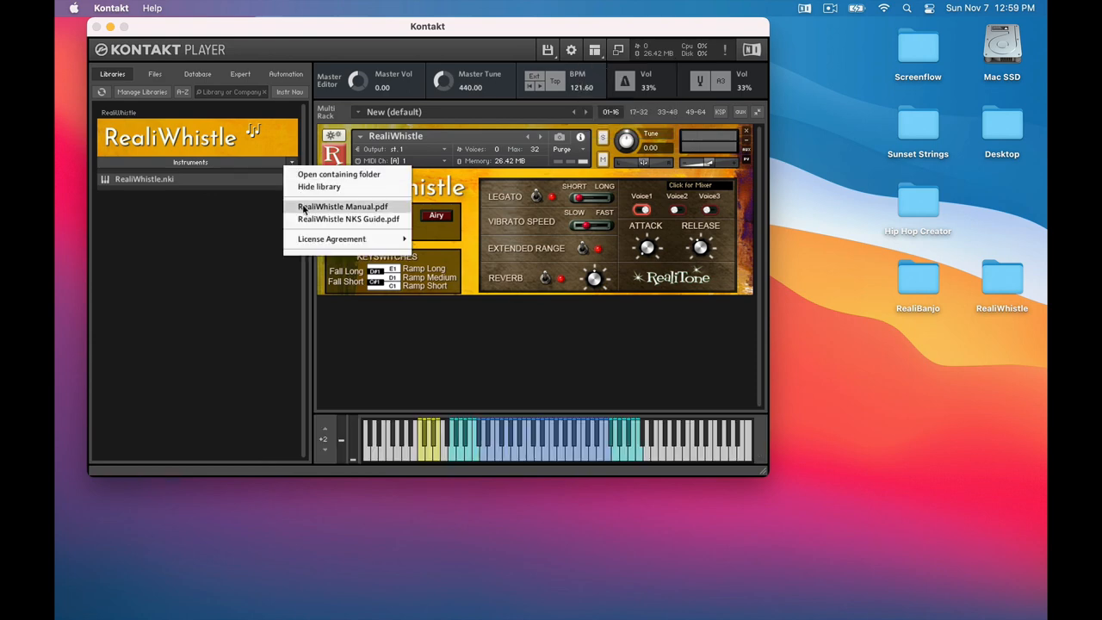
{"action": "left_click", "coordinate": [341, 206]}
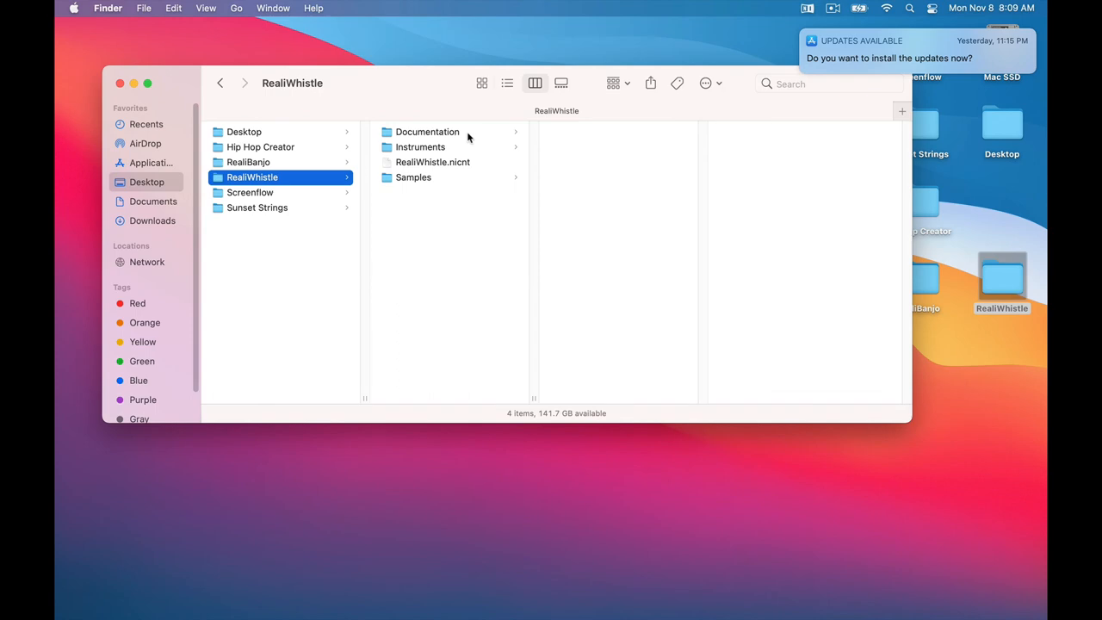
Open RealiWhistle Manual.pdf from the Documentation folder in Preview.
{"action": "left_click", "coordinate": [427, 130]}
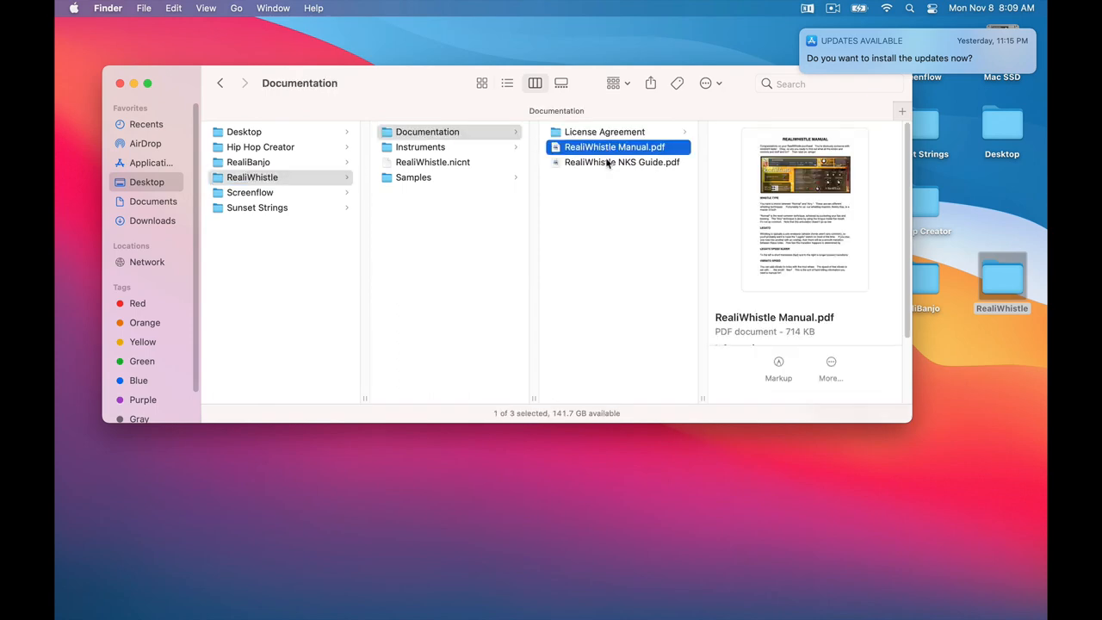
{"action": "double_click", "coordinate": [610, 146]}
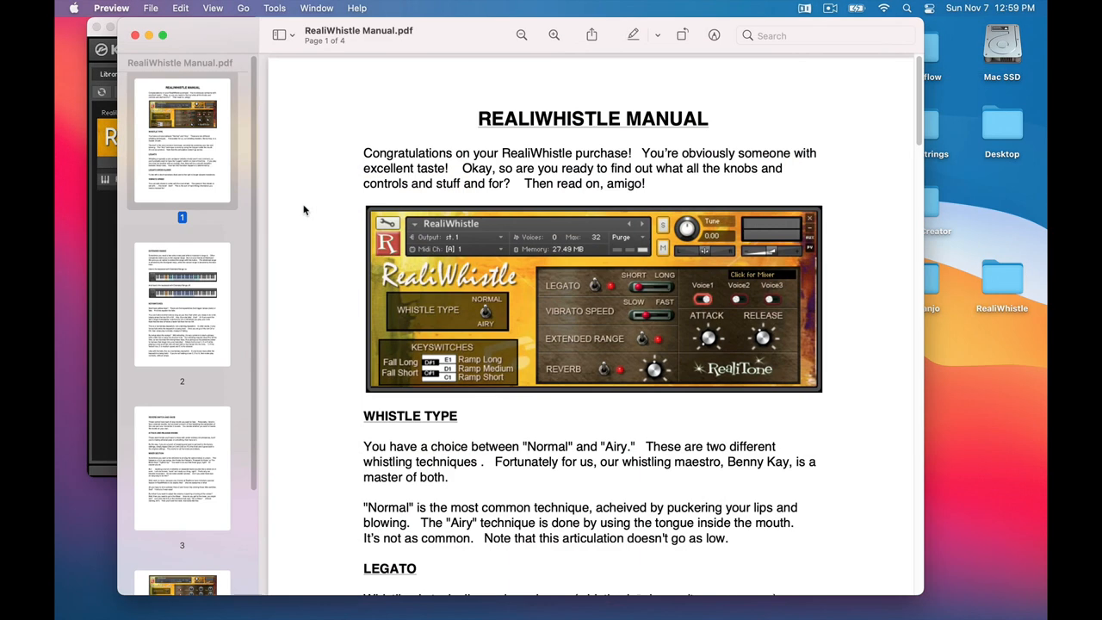